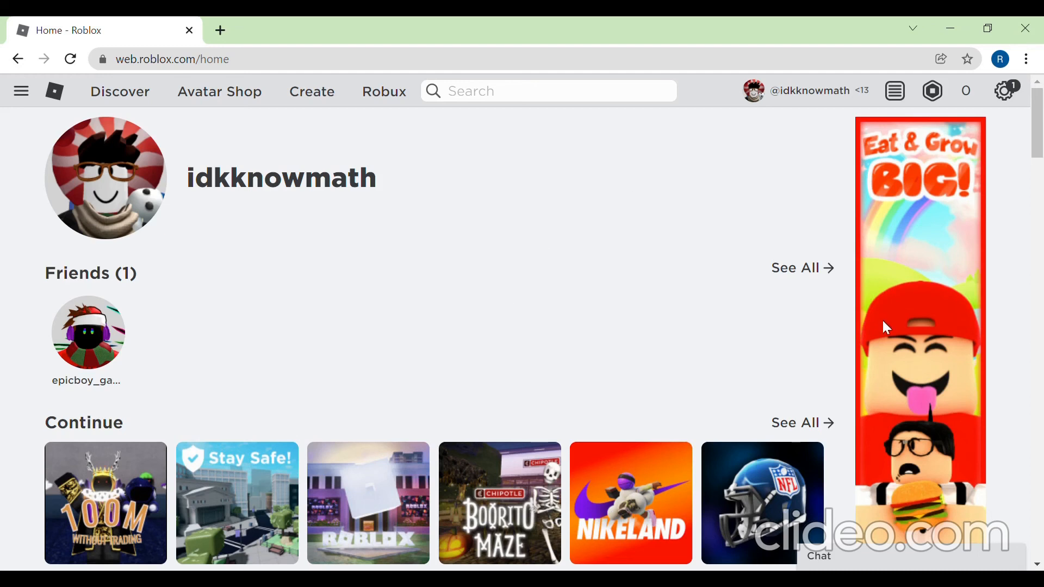
mouse_move(774, 238)
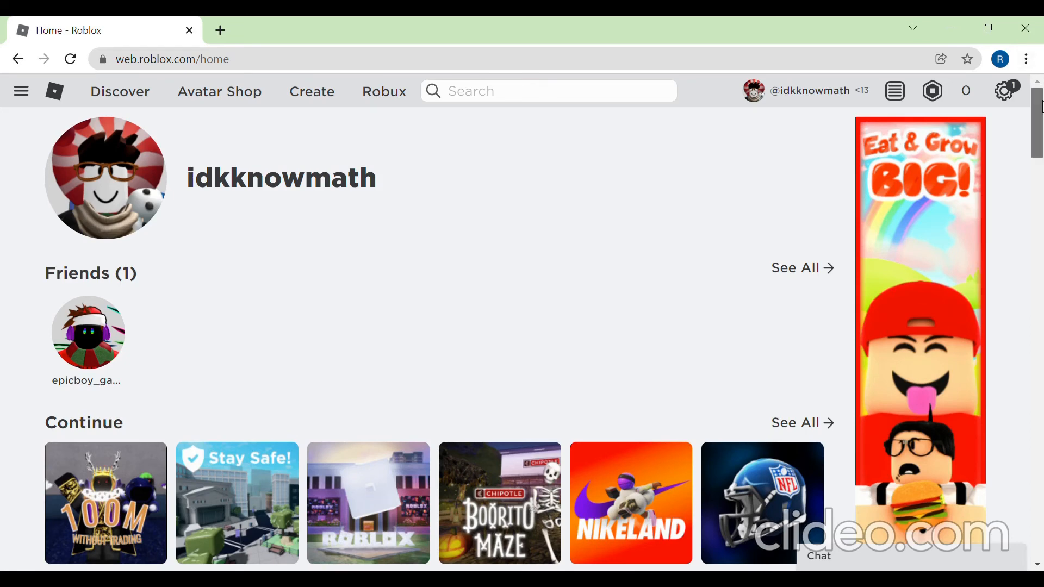
Step: Browse The Winter Escape page's badge list, then launch the game with the green Play button
scroll("down", 3)
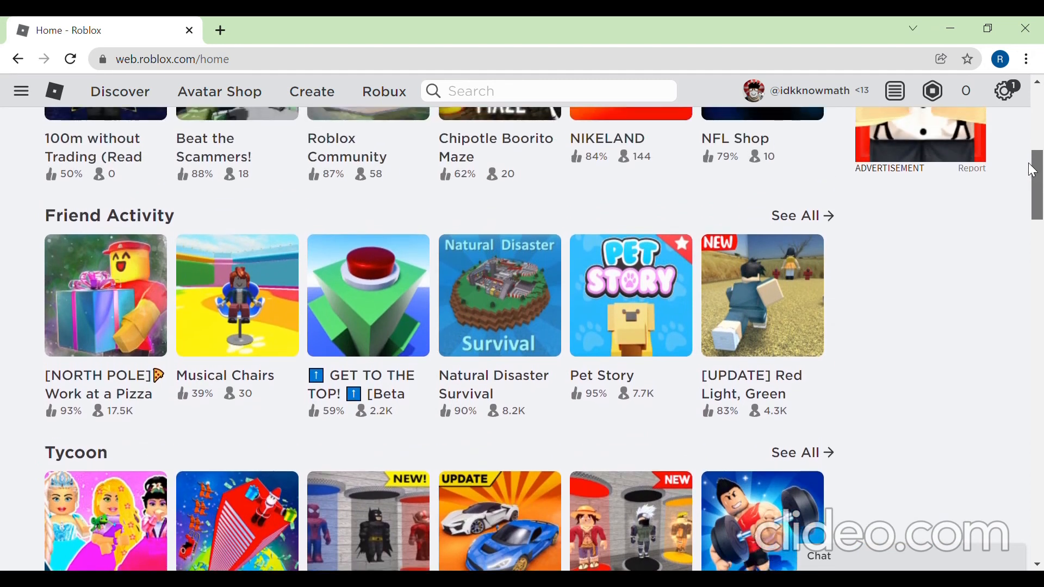
scroll("up", 3)
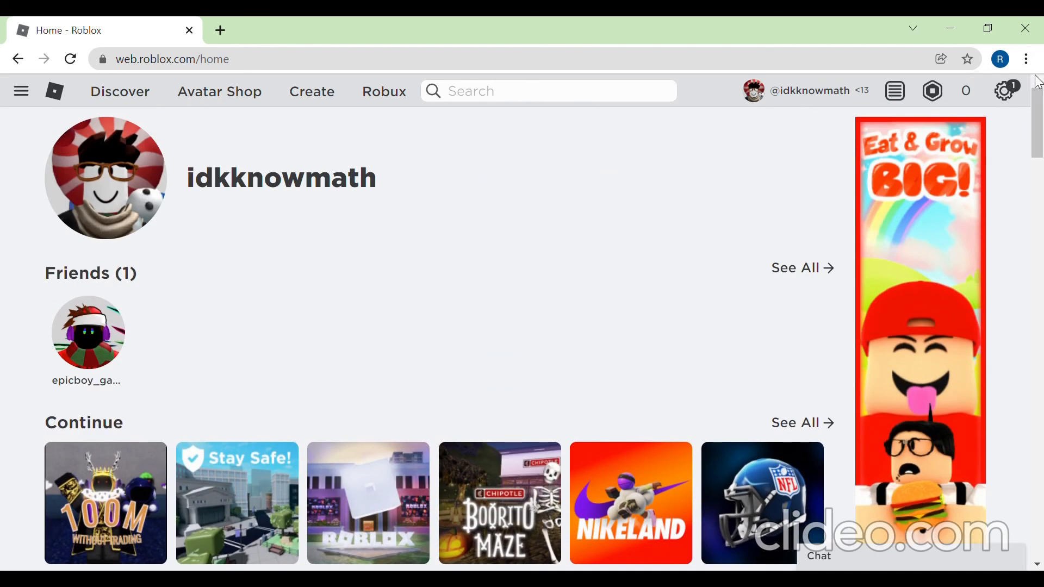
mouse_move(581, 164)
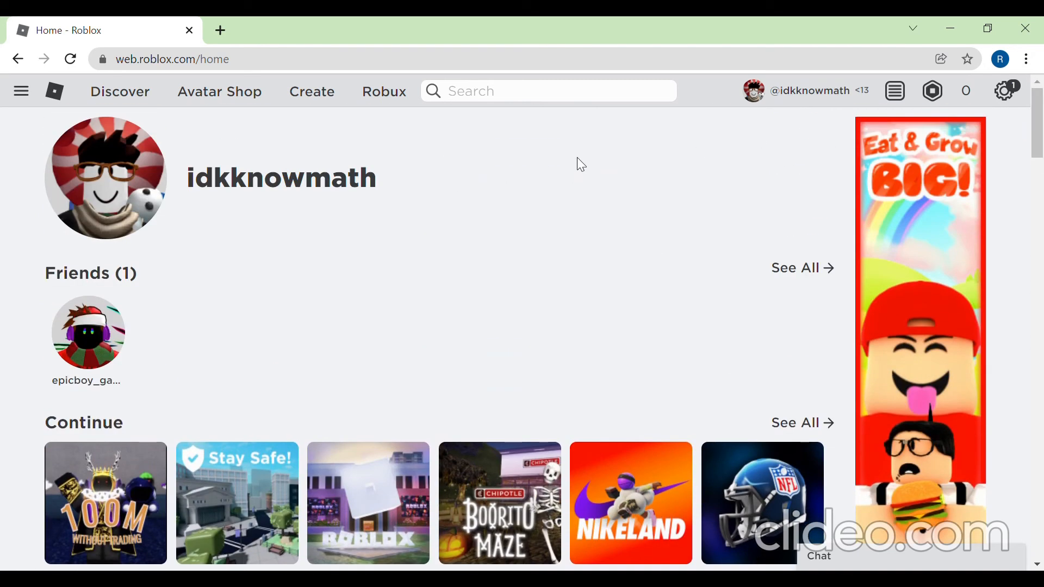
mouse_move(567, 180)
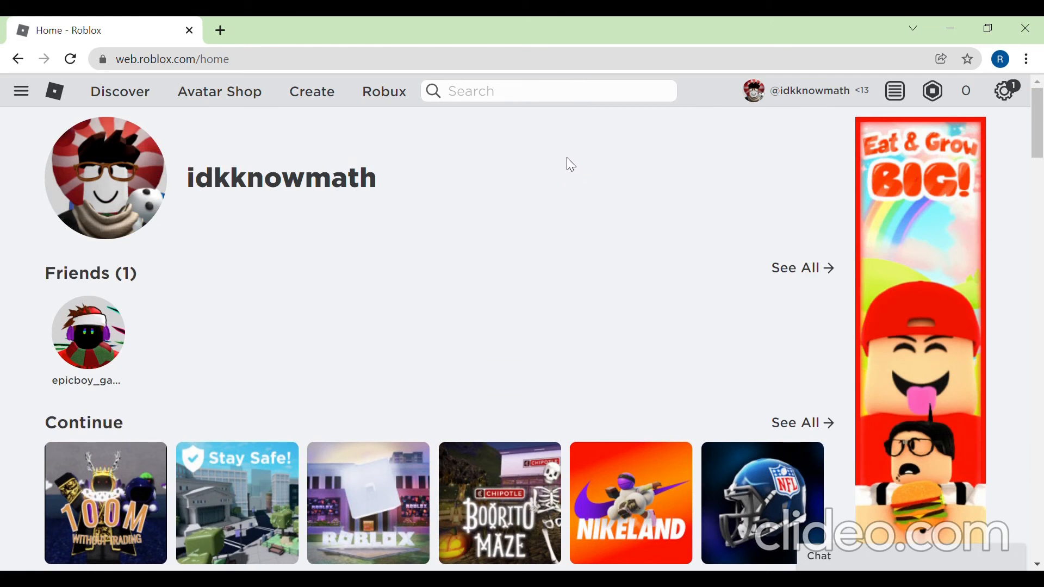
mouse_move(467, 137)
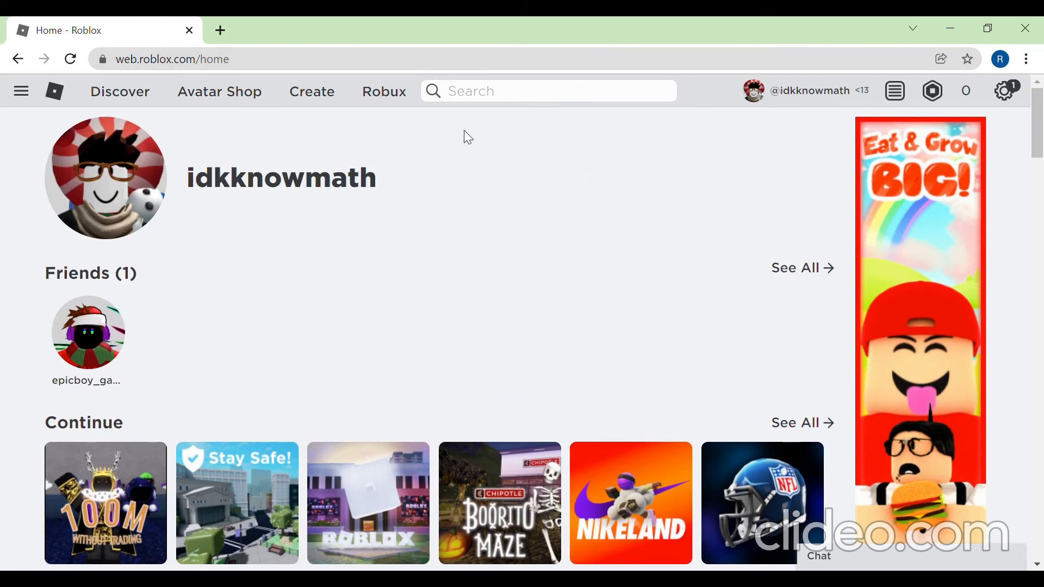
mouse_move(471, 128)
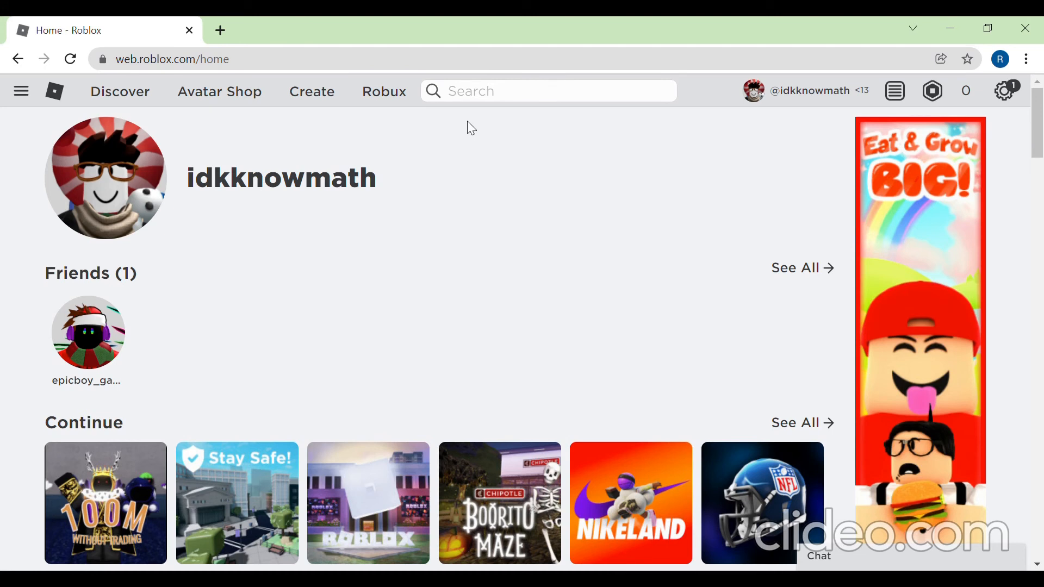
mouse_move(277, 26)
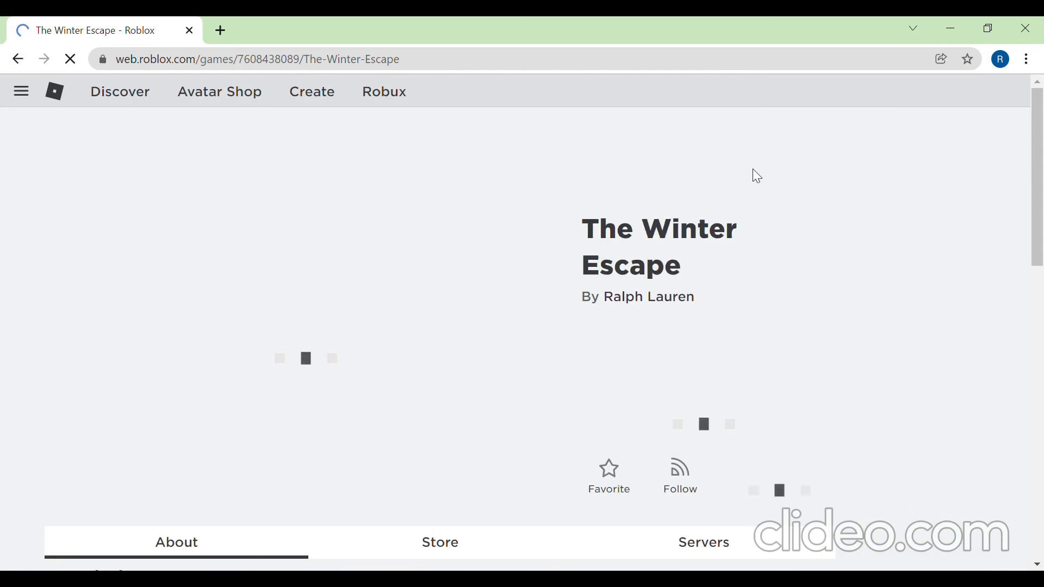
scroll("down", 3)
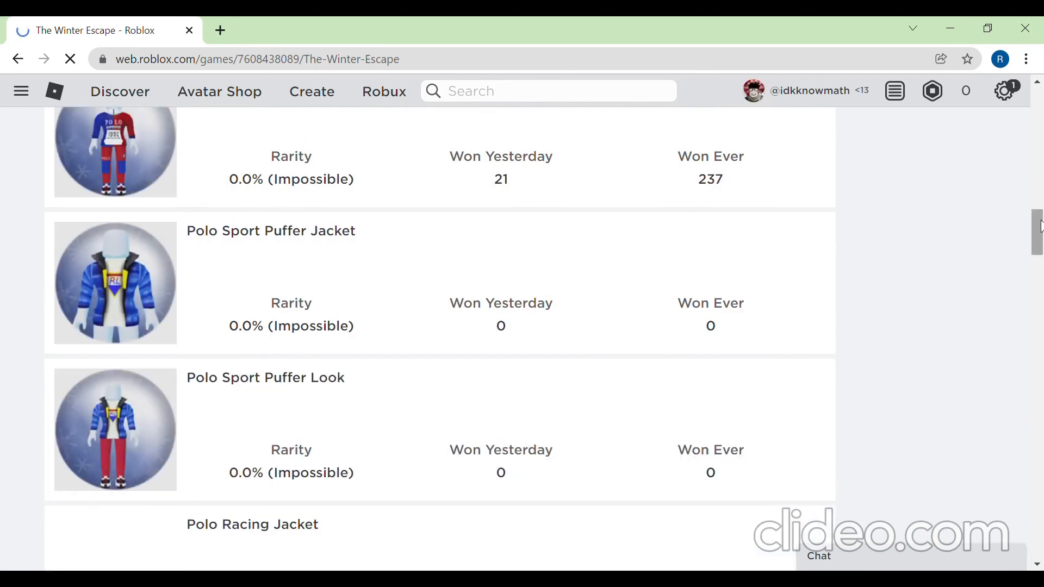
scroll("down", 3)
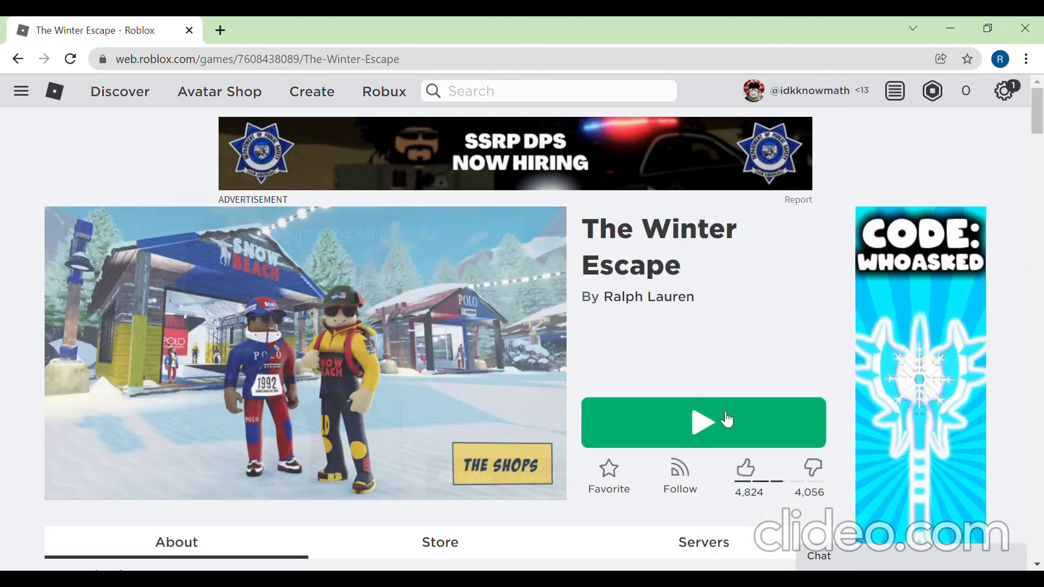
left_click(703, 422)
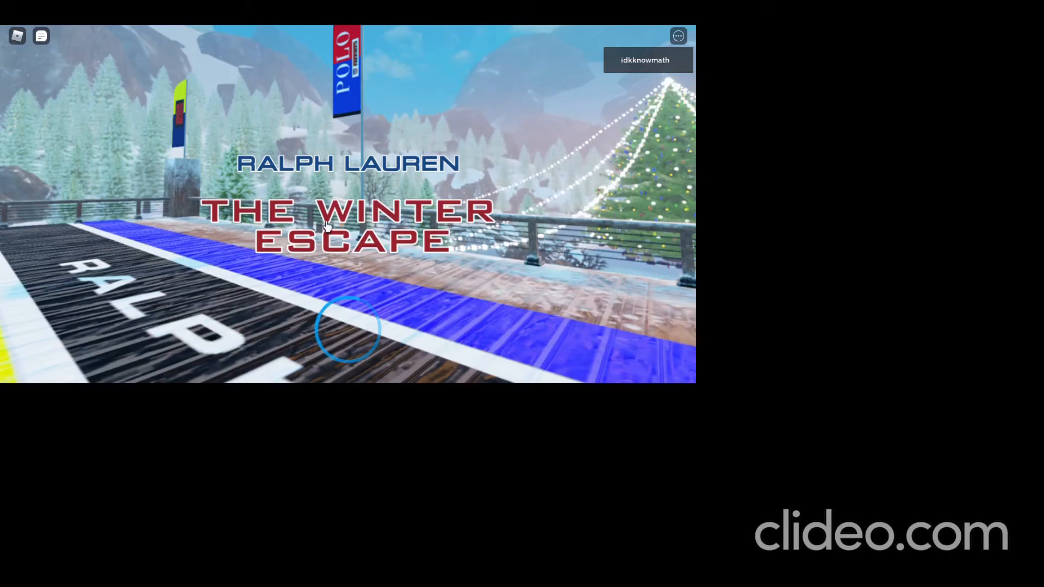
Step: Focus the Roblox window while The Winter Escape loads into the server
left_click(678, 35)
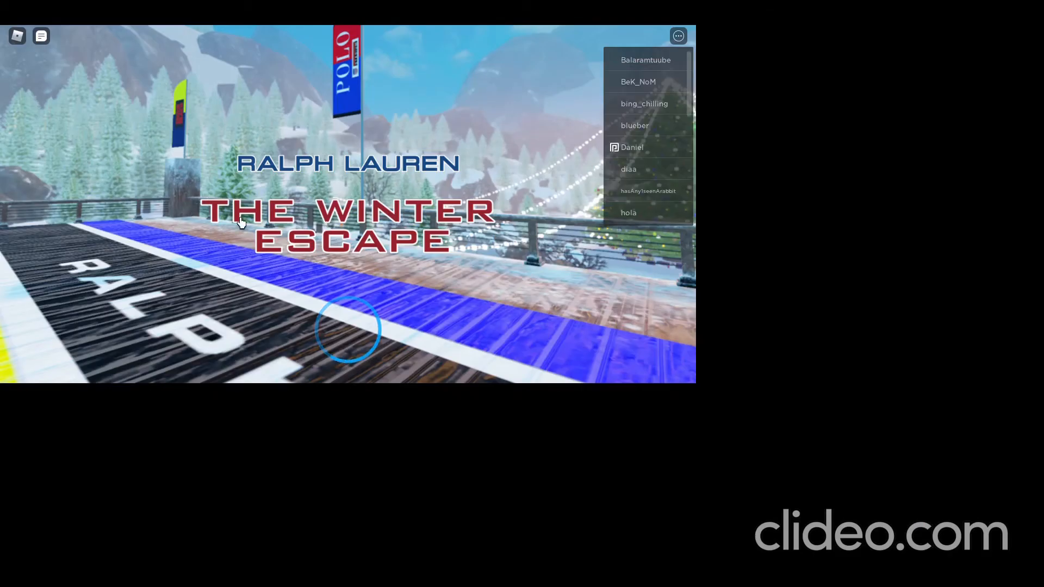
mouse_move(346, 233)
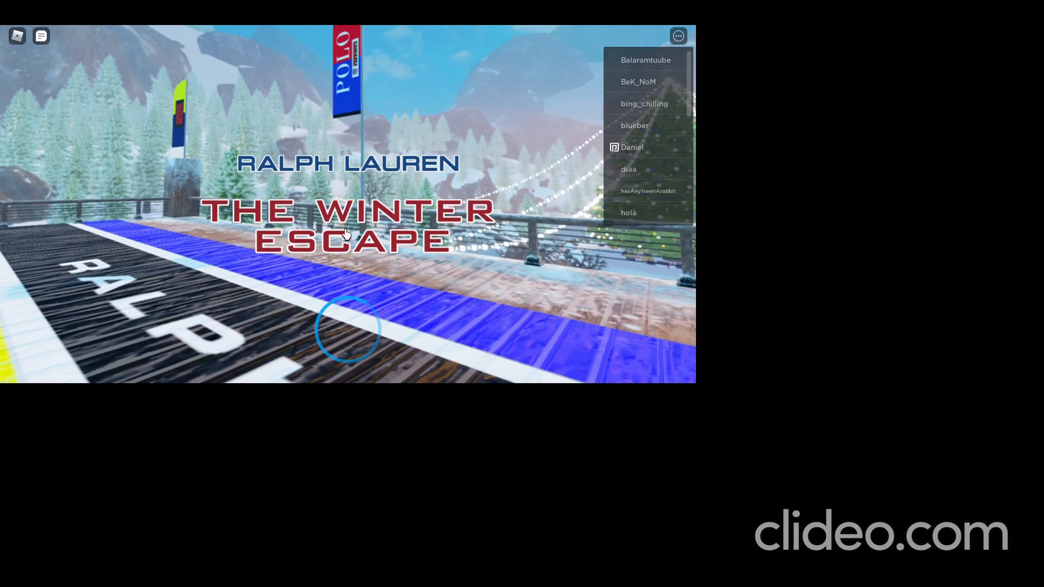
mouse_move(426, 182)
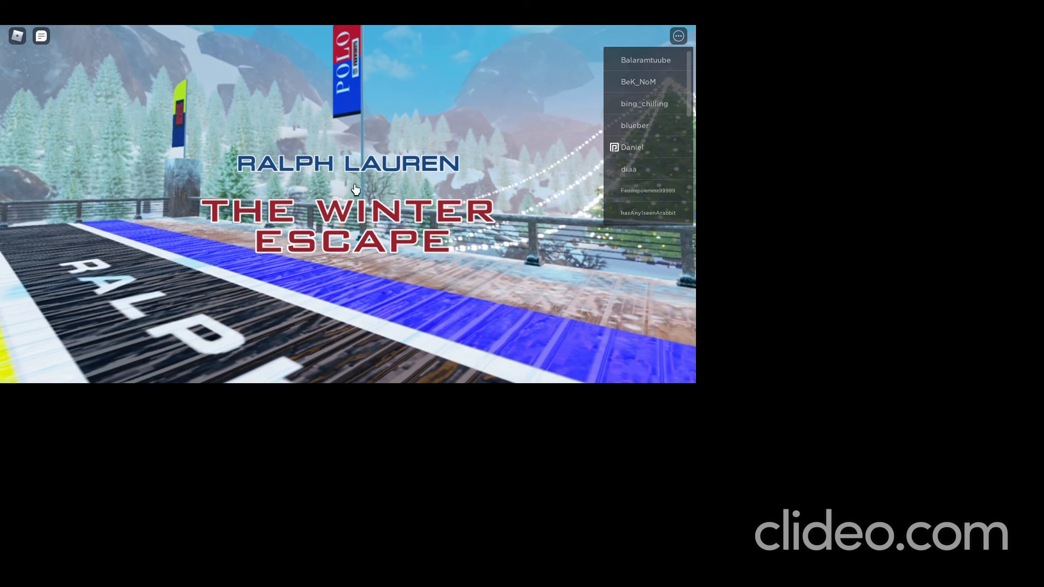
mouse_move(358, 336)
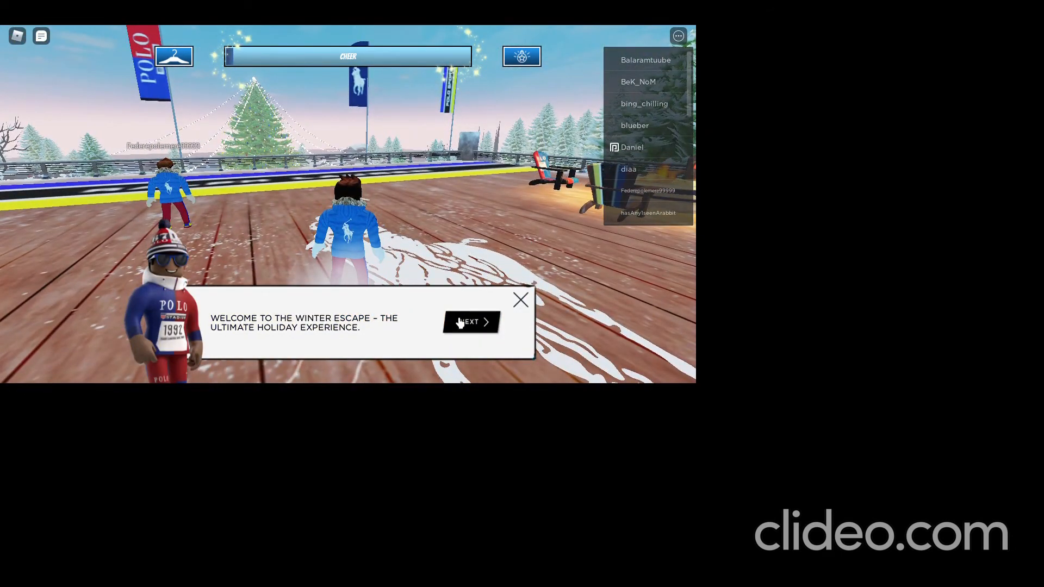
Step: Advance through the host's welcome messages to the cheer meter objective and start walking forward
left_click(470, 321)
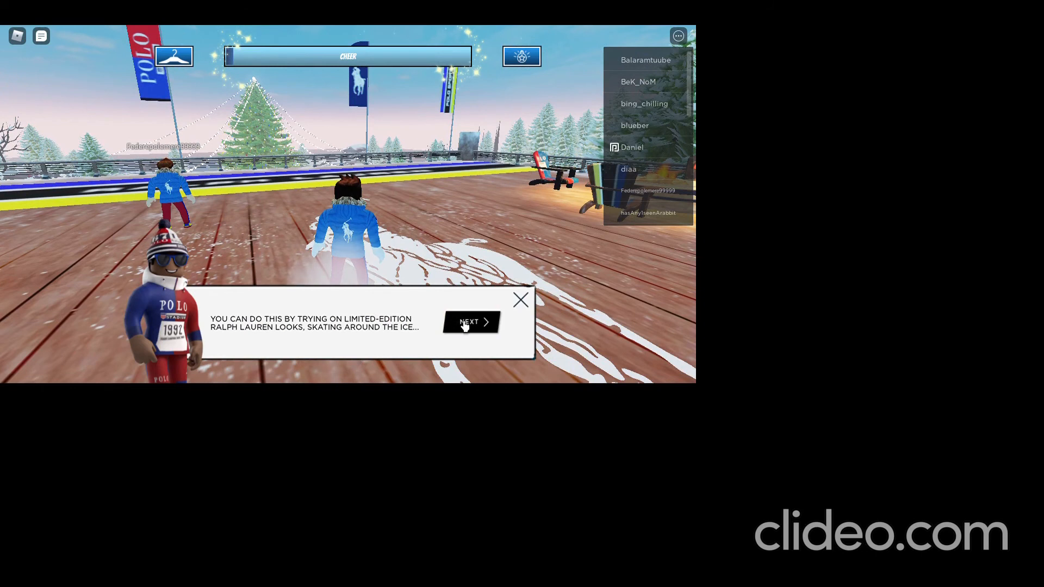
mouse_move(392, 218)
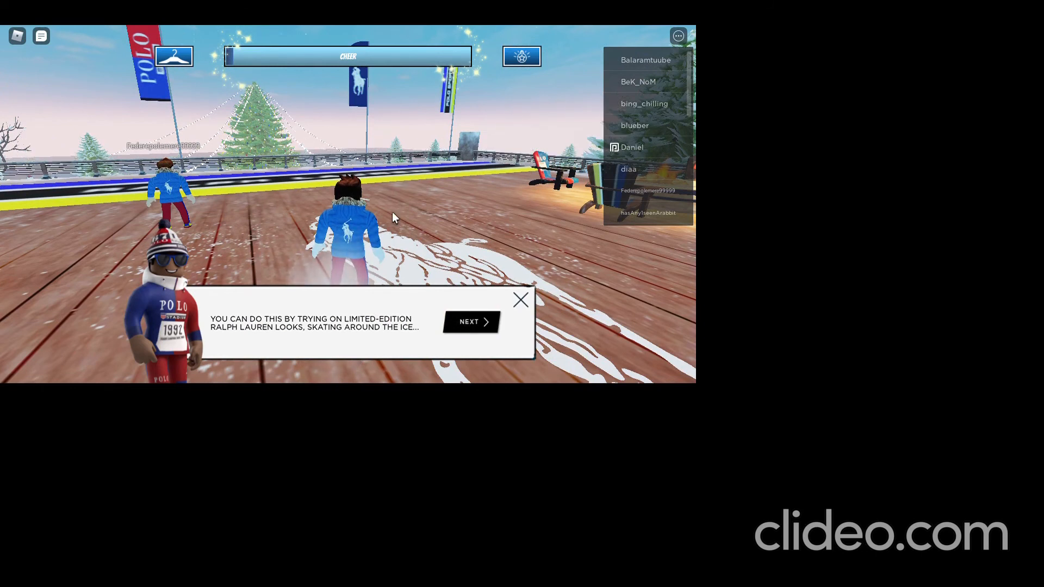
left_click(470, 321)
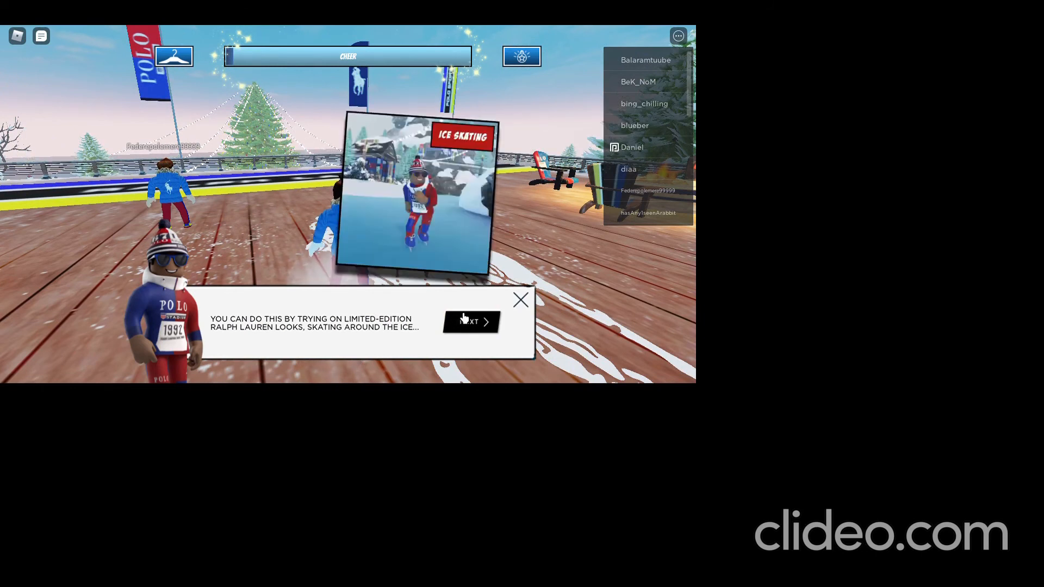
left_click(471, 322)
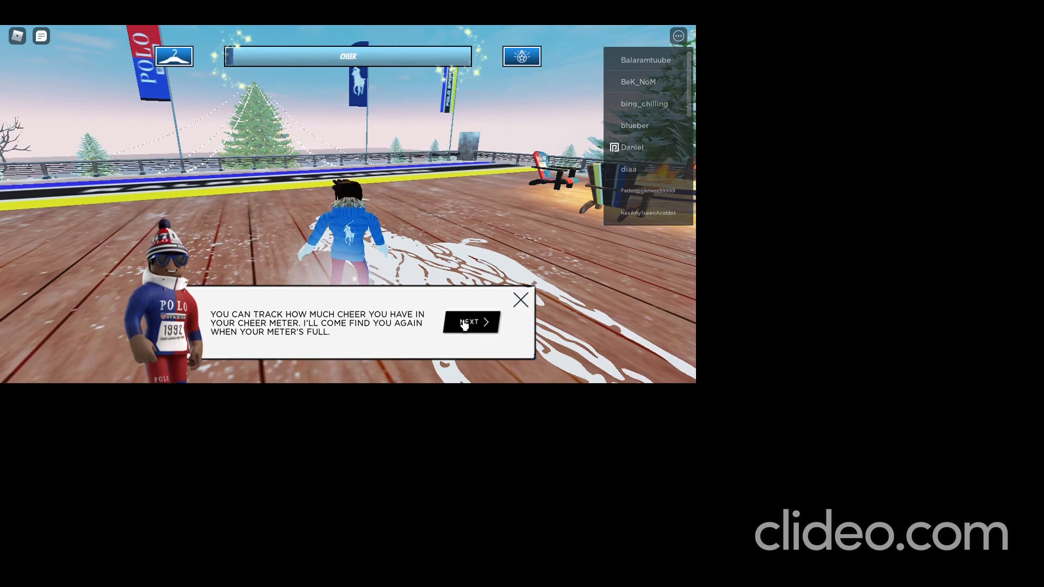
left_click(470, 322)
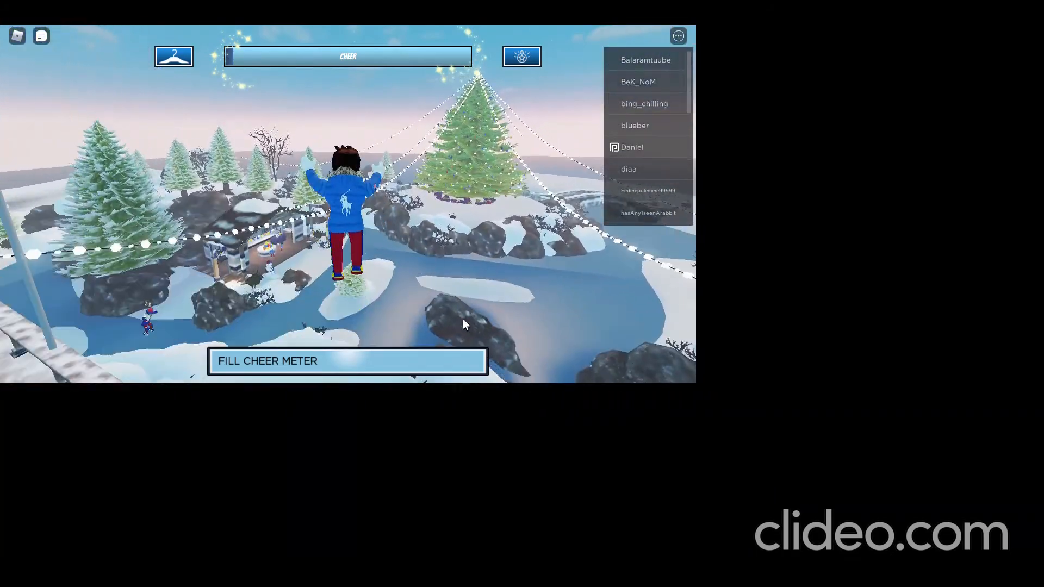
key("w")
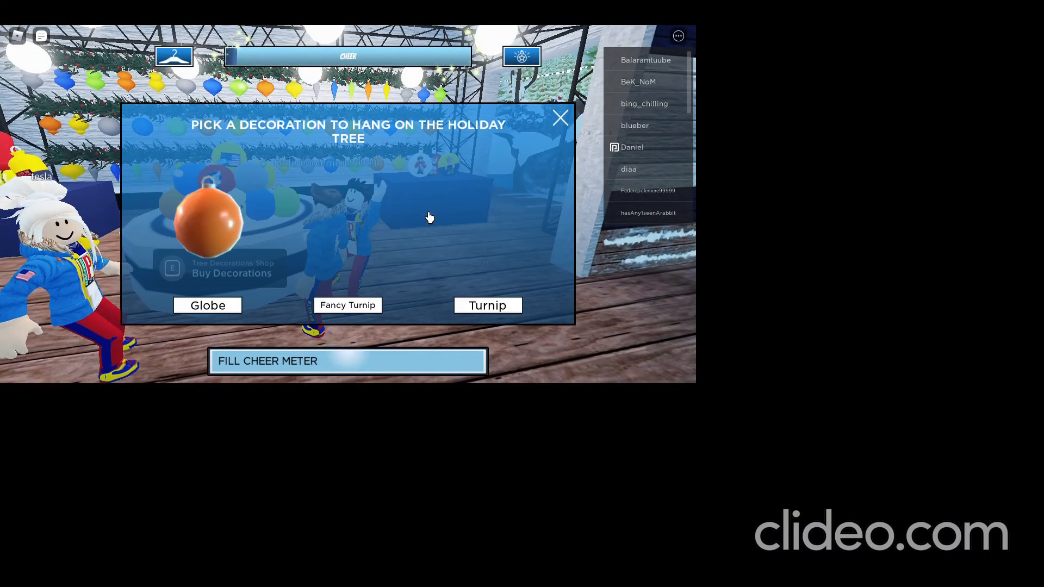
Step: Pick an ornament, attempt the Cheer exchange, return from the refusal and close the exchange dialog
left_click(487, 305)
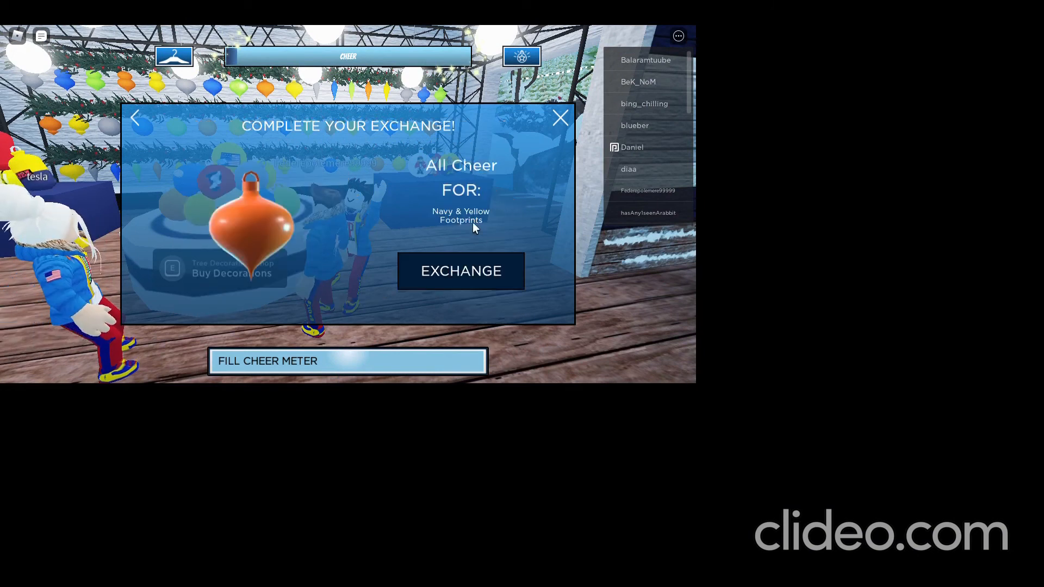
left_click(461, 270)
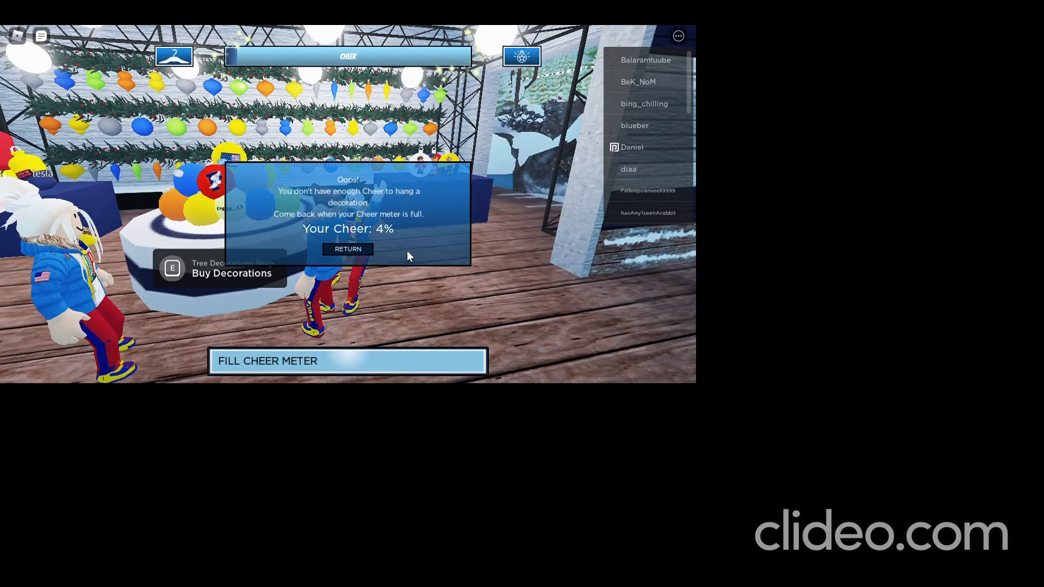
left_click(347, 248)
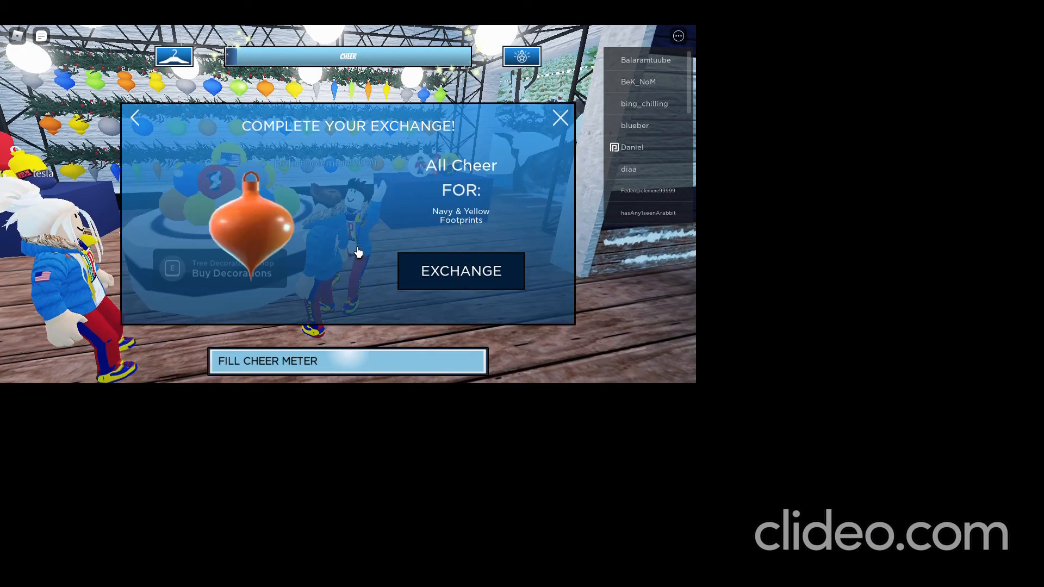
mouse_move(524, 142)
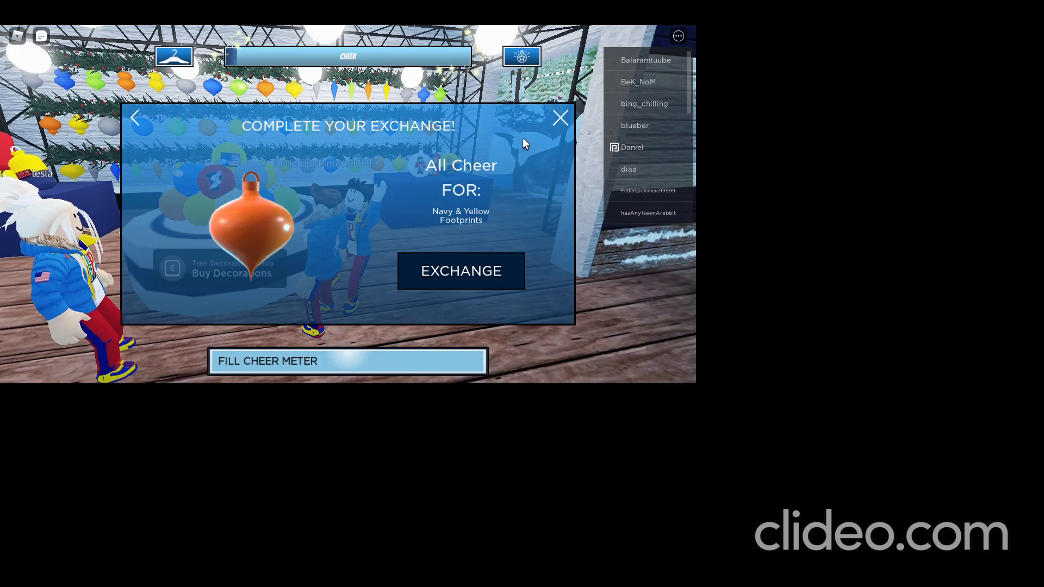
left_click(560, 118)
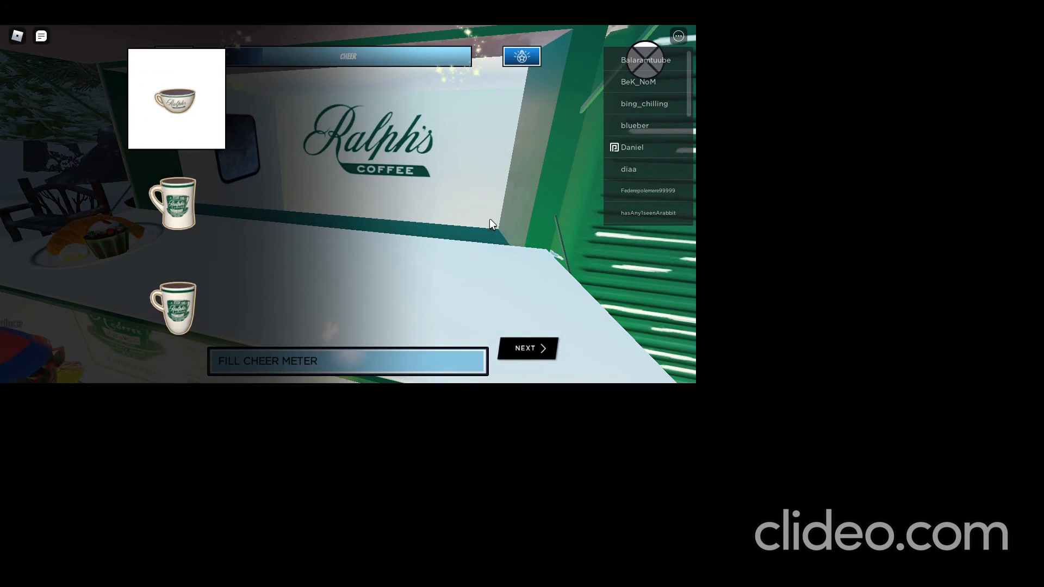
mouse_move(520, 337)
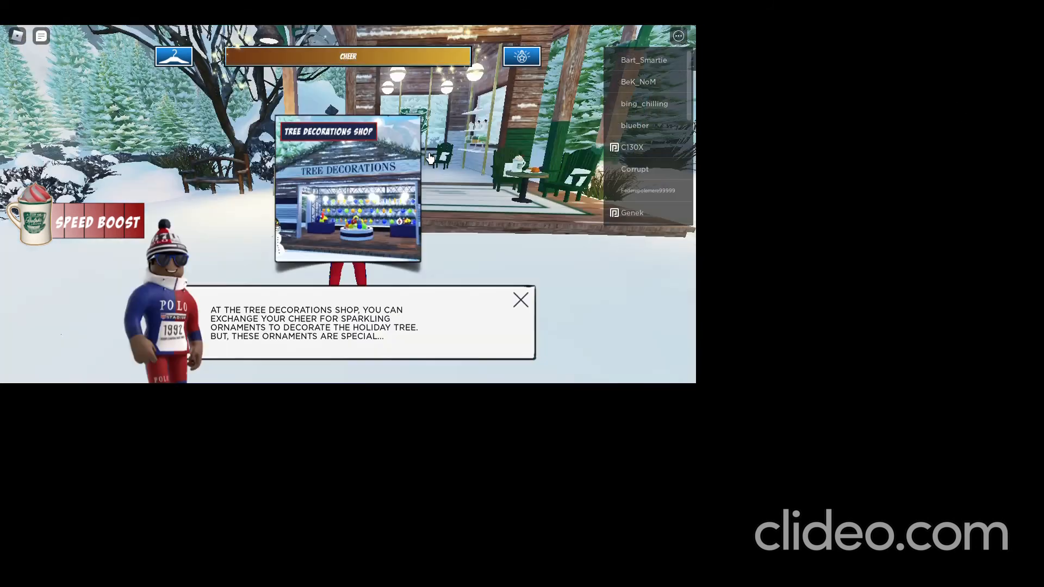
mouse_move(743, 332)
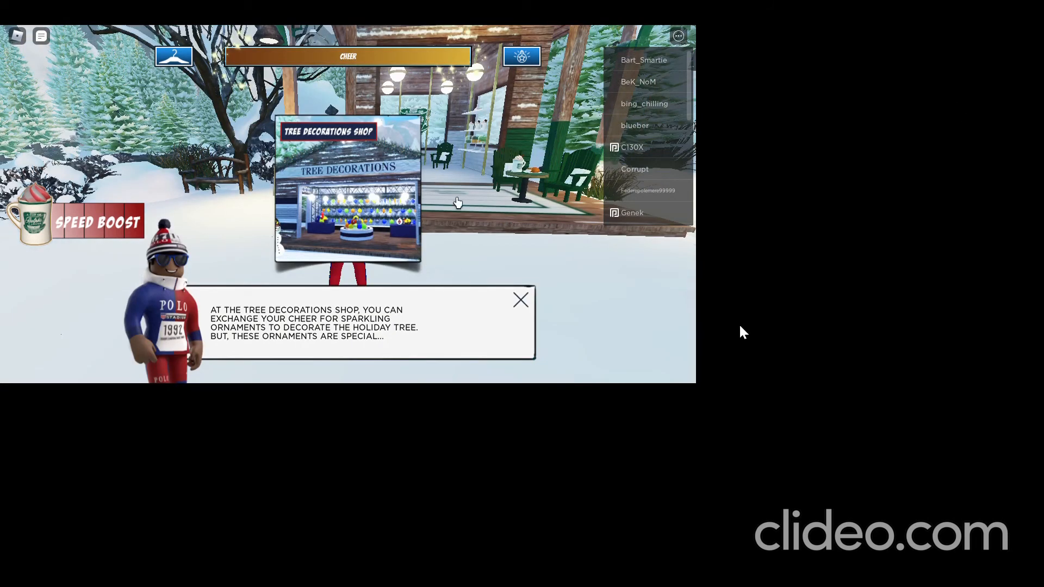
mouse_move(374, 160)
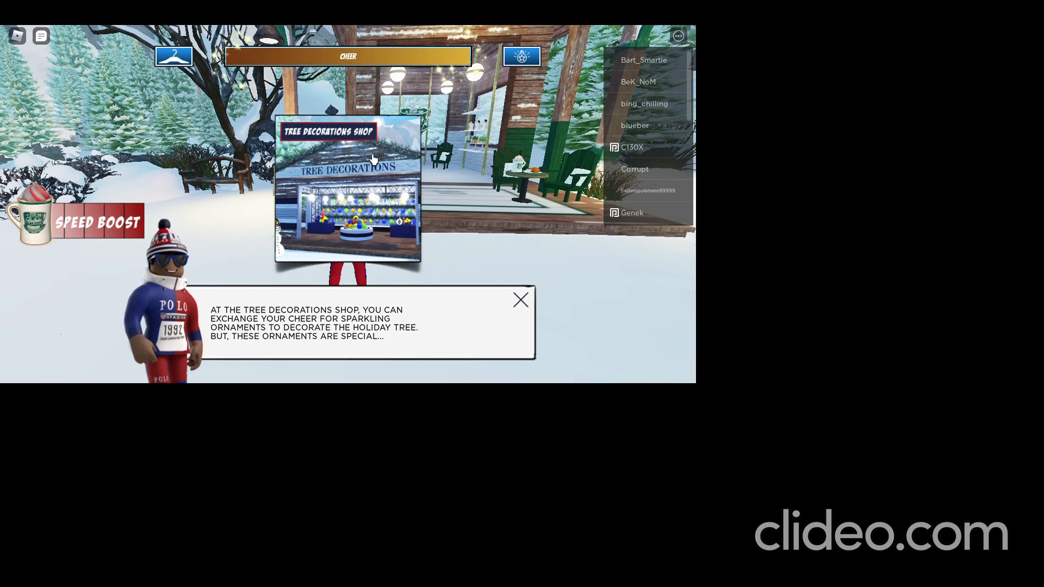
mouse_move(358, 100)
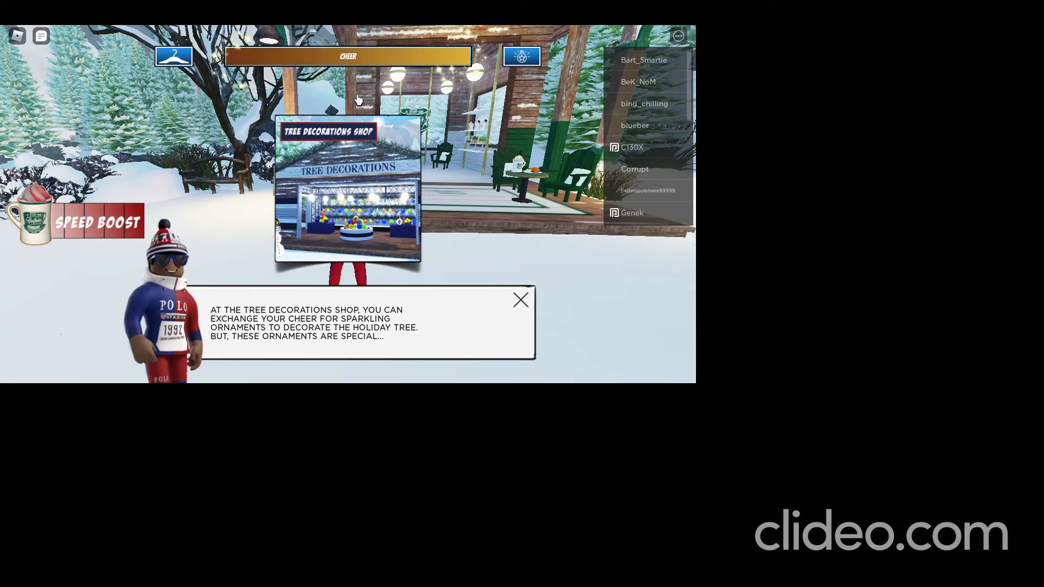
mouse_move(445, 369)
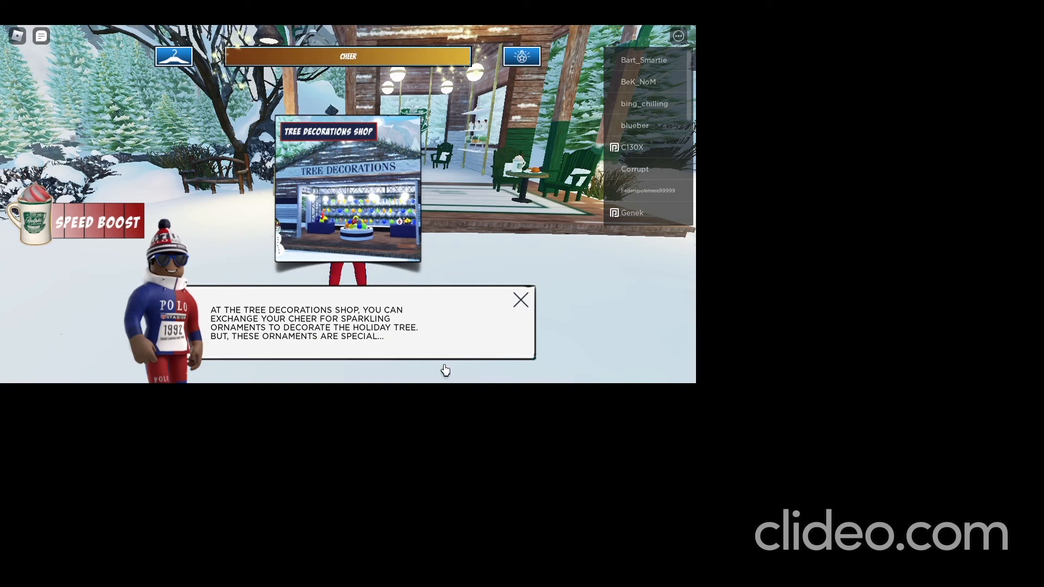
mouse_move(520, 300)
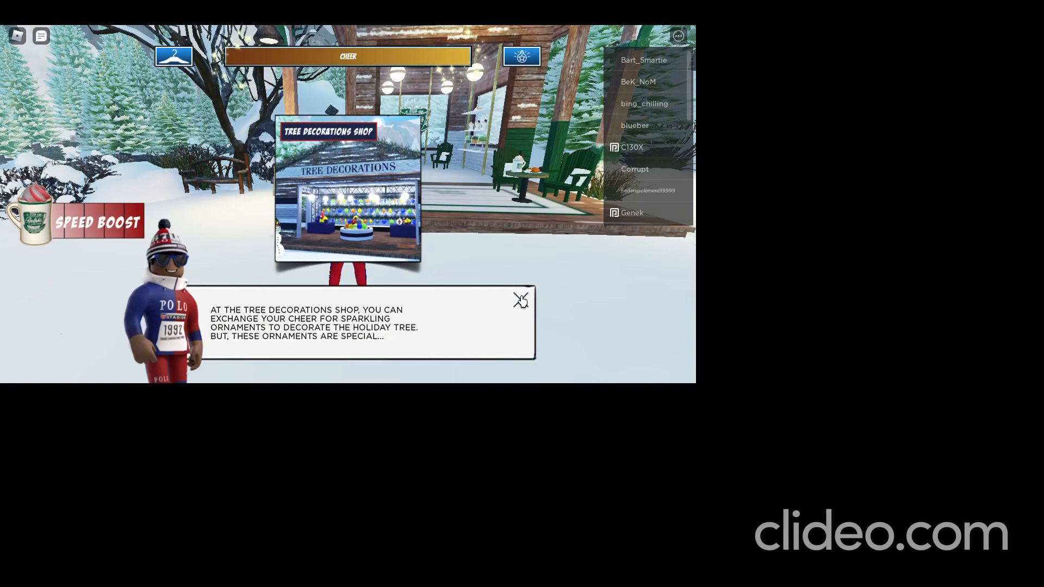
Step: Dismiss the shop tip, choose the Turnip ornament, attempt the exchange and return from the 4% Cheer refusal
left_click(520, 300)
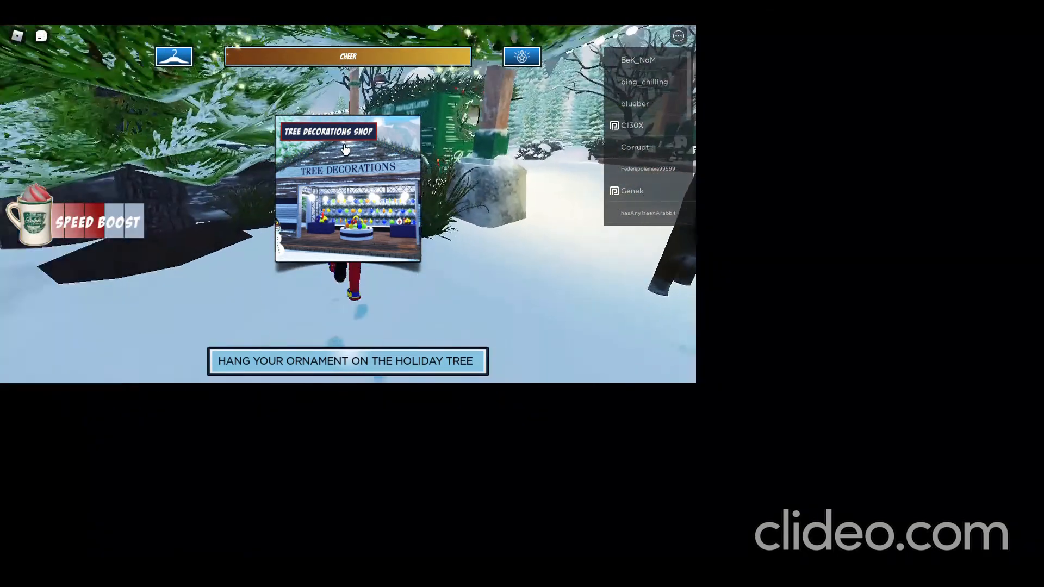
mouse_move(313, 143)
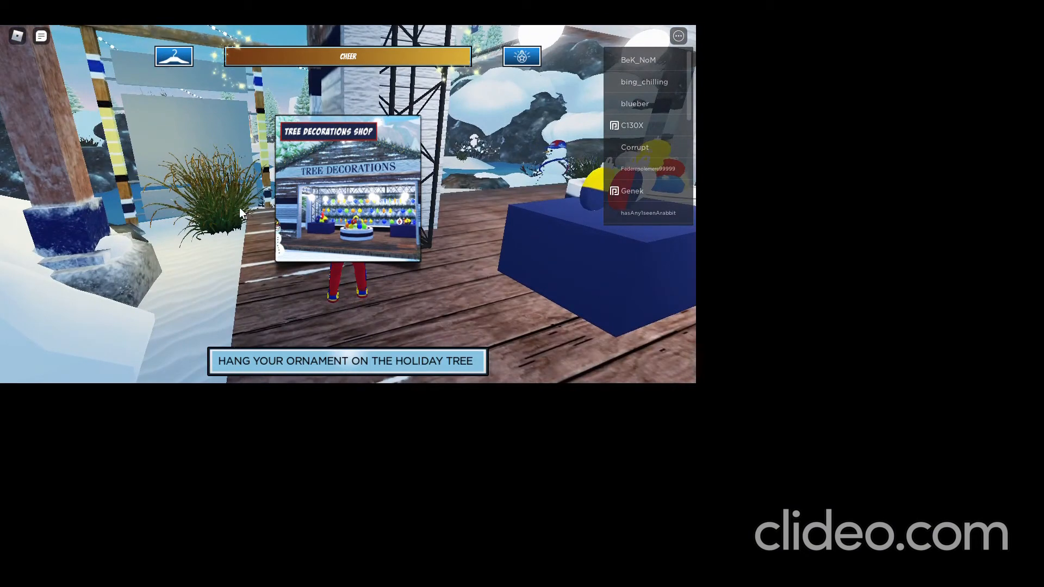
mouse_move(532, 91)
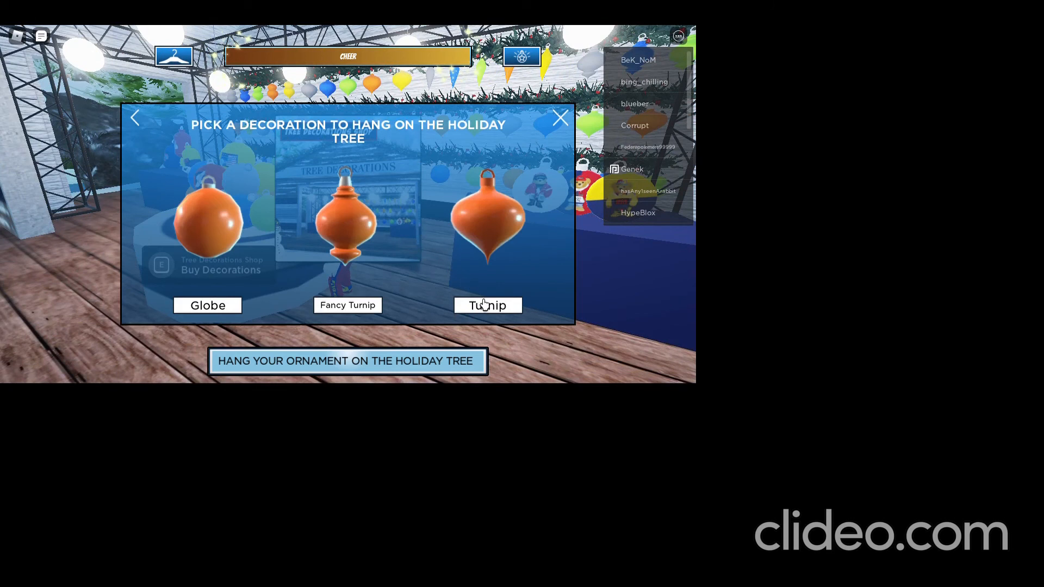
left_click(487, 304)
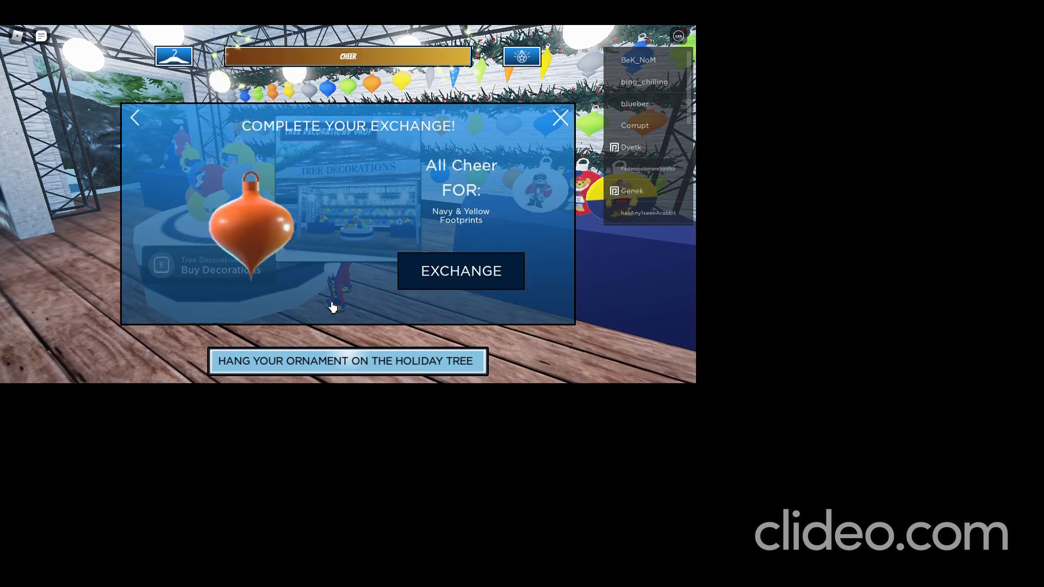
left_click(461, 271)
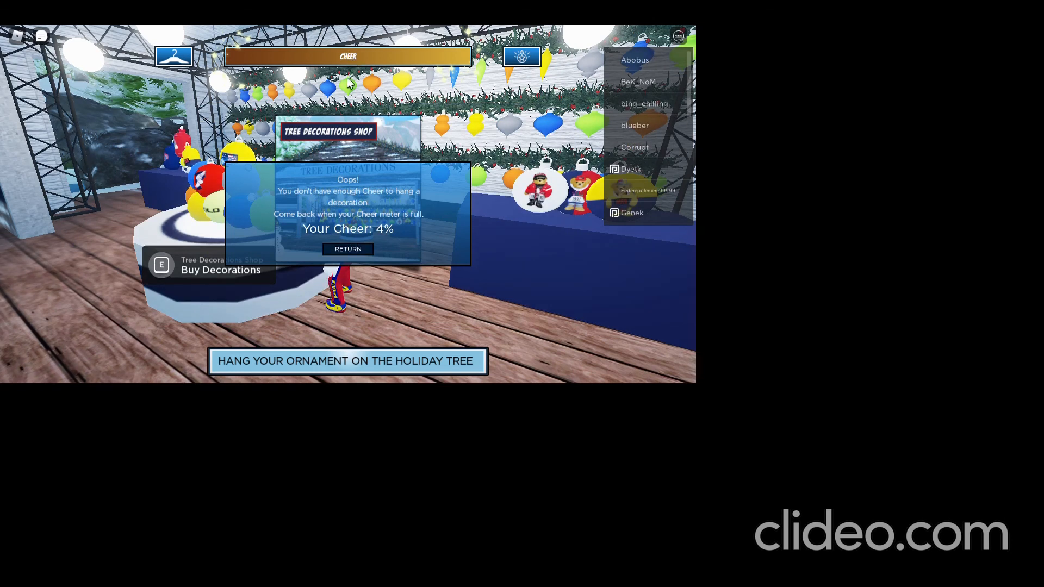
mouse_move(346, 248)
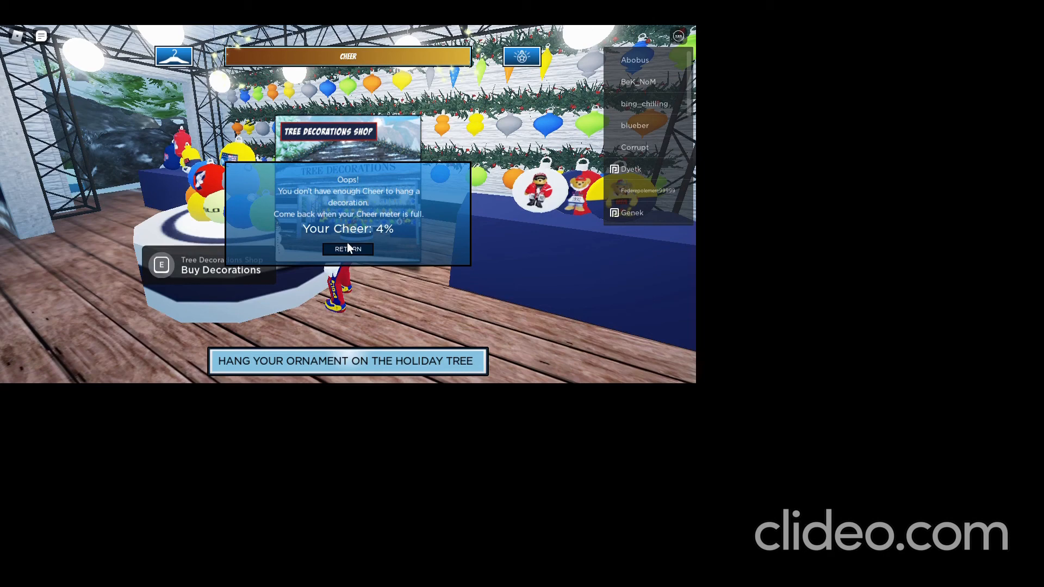
left_click(346, 248)
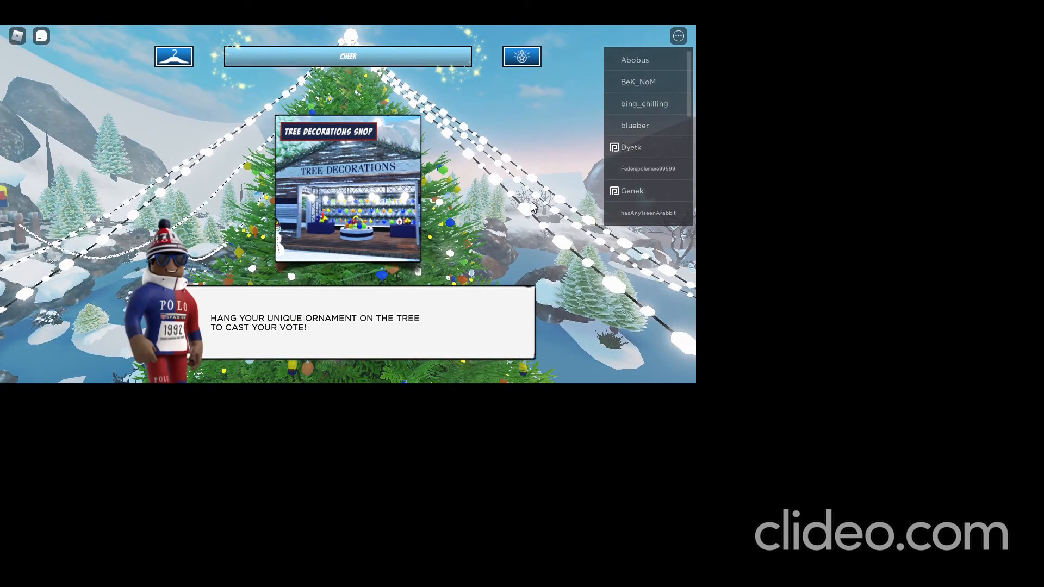
mouse_move(431, 75)
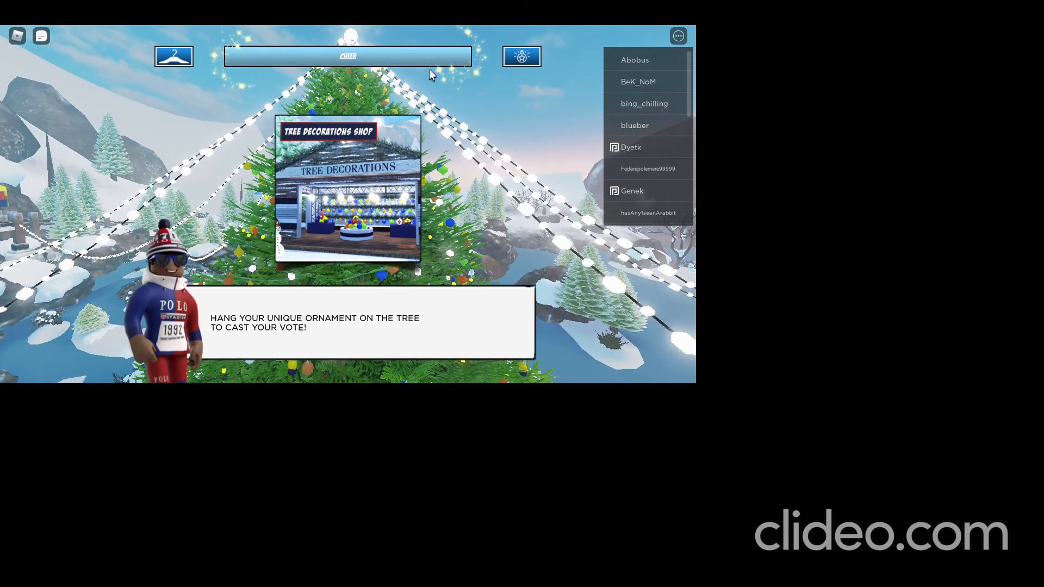
mouse_move(529, 294)
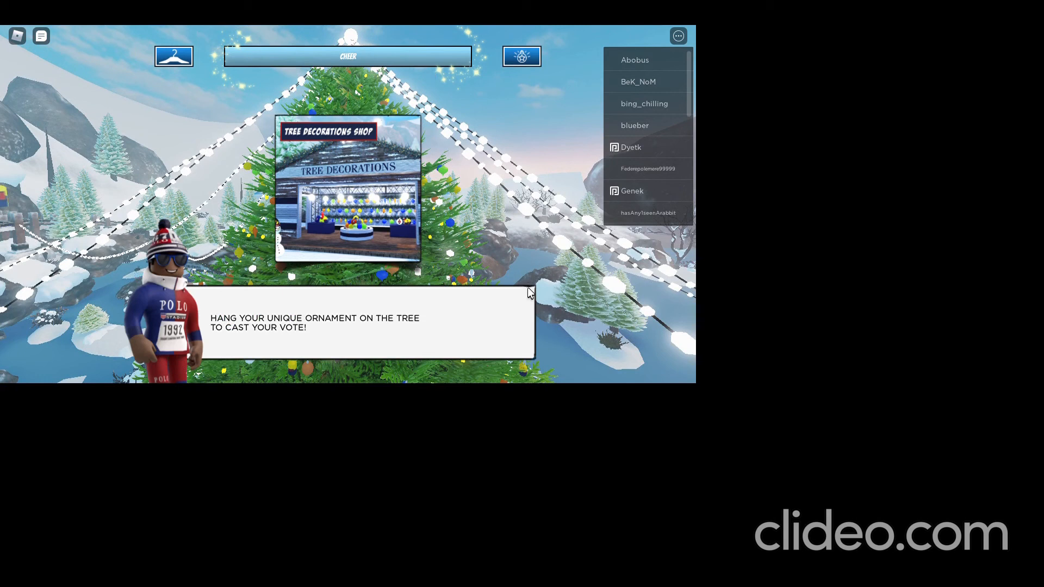
mouse_move(521, 242)
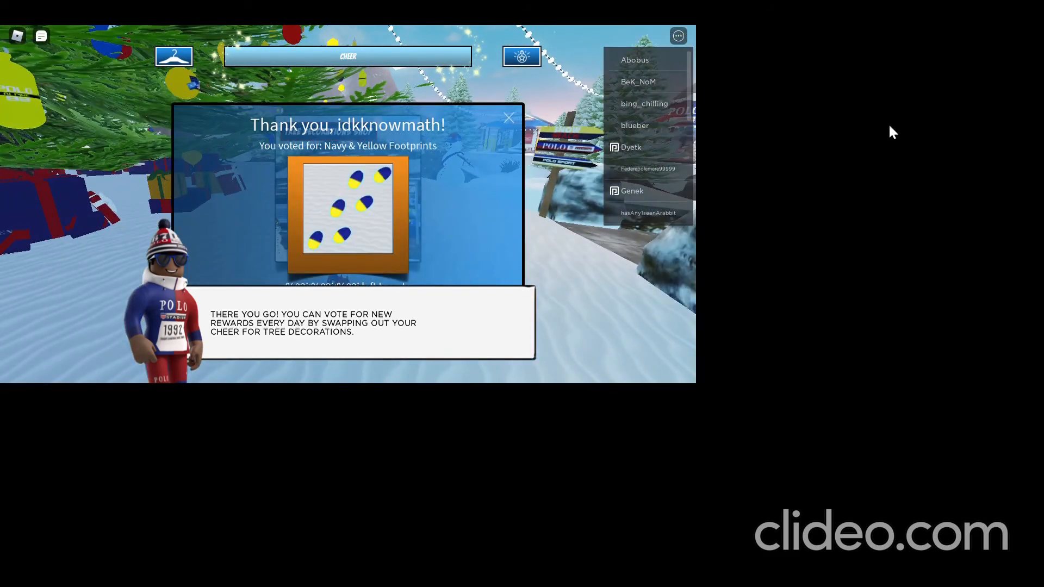
Step: Close the vote thank-you notice and continue past the rewards card congratulations
left_click(509, 118)
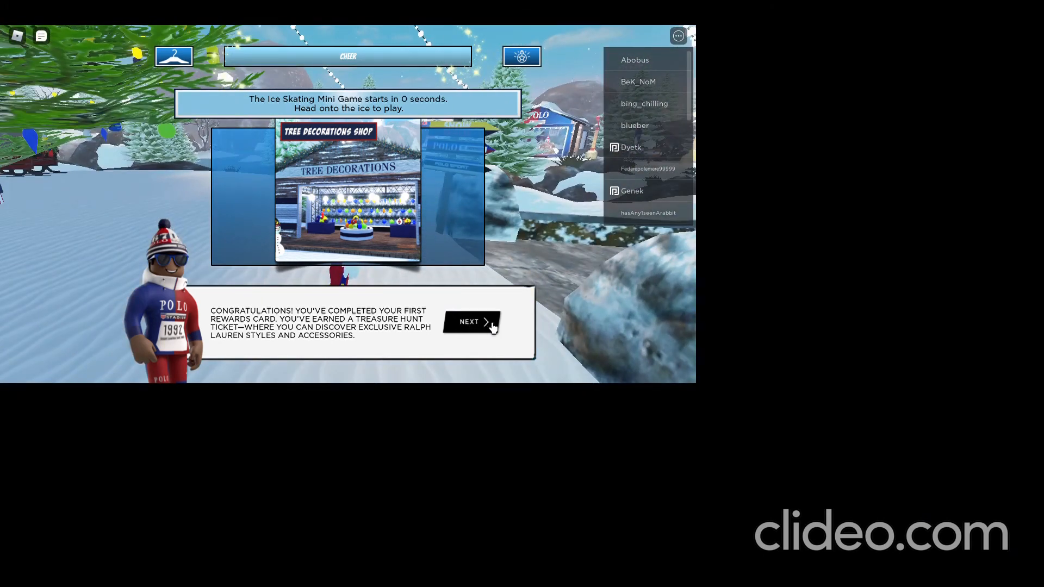
left_click(468, 322)
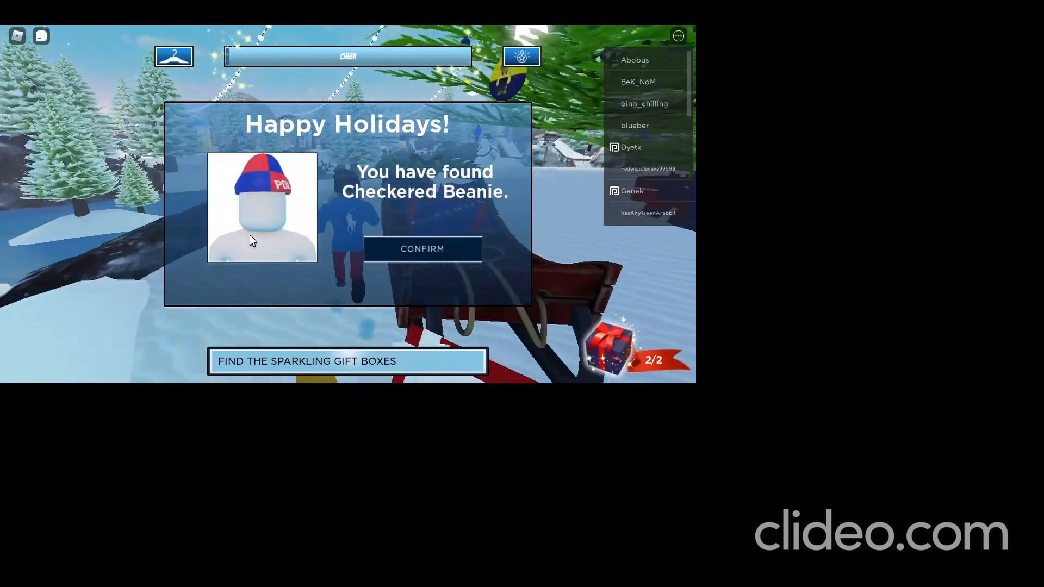
Step: Confirm the found Checkered Beanie and close its ownership notice
left_click(422, 248)
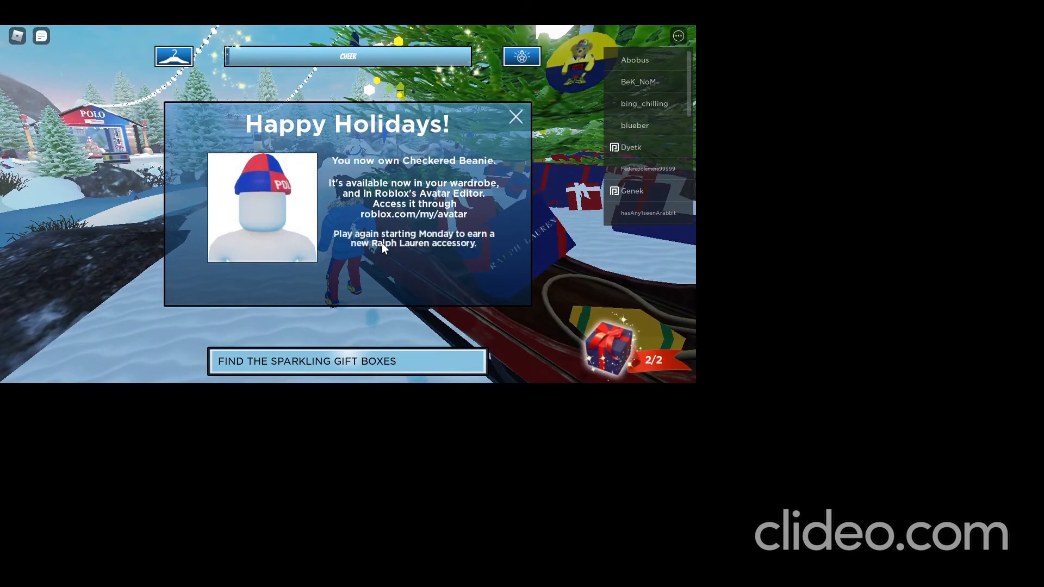
left_click(515, 116)
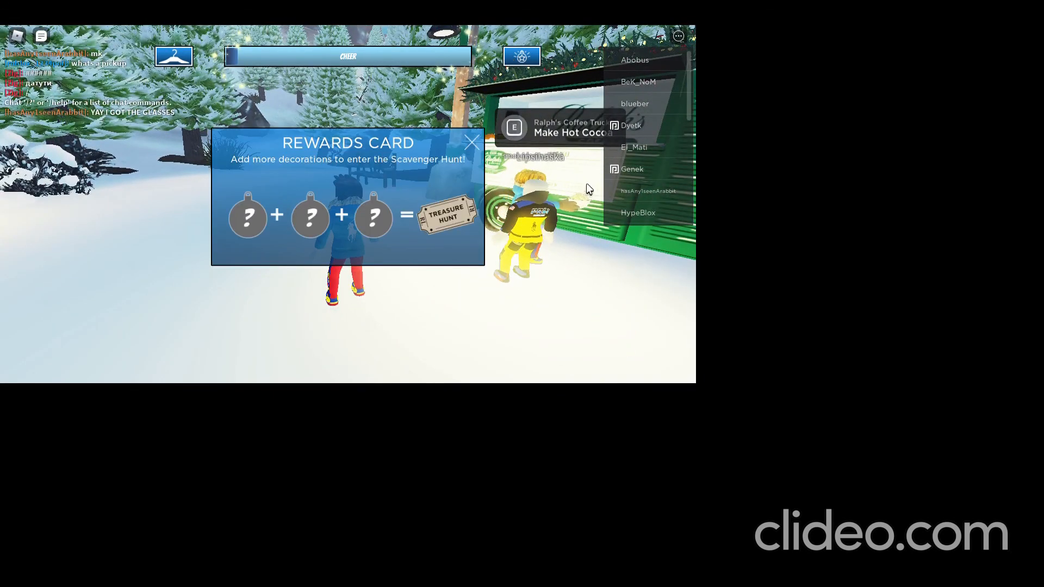
mouse_move(282, 212)
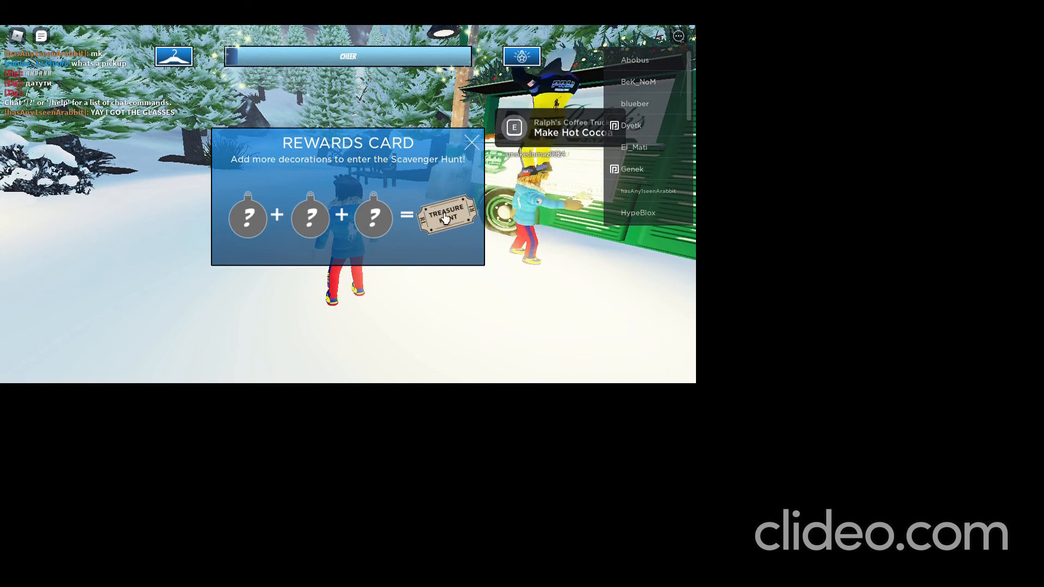
Step: Start the hot cocoa minigame at the coffee truck and advance through mug, add-in and topping steps to finish it
left_click(473, 142)
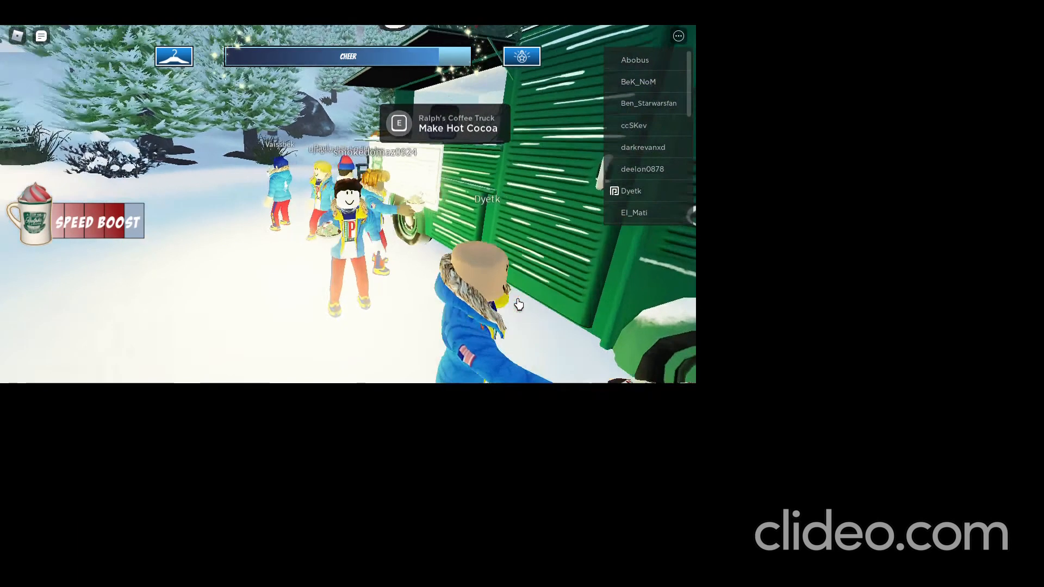
key("e")
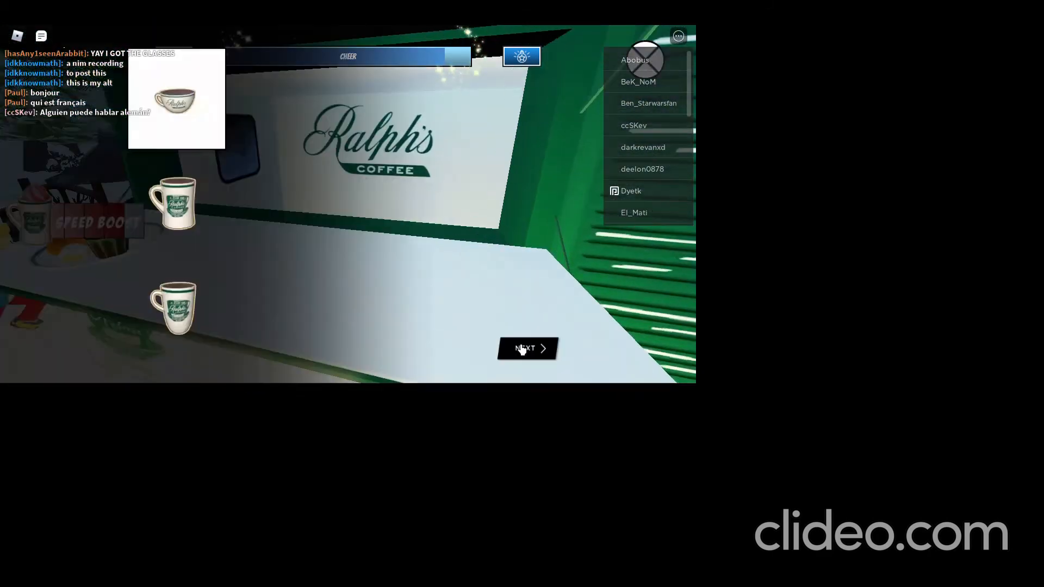
left_click(526, 348)
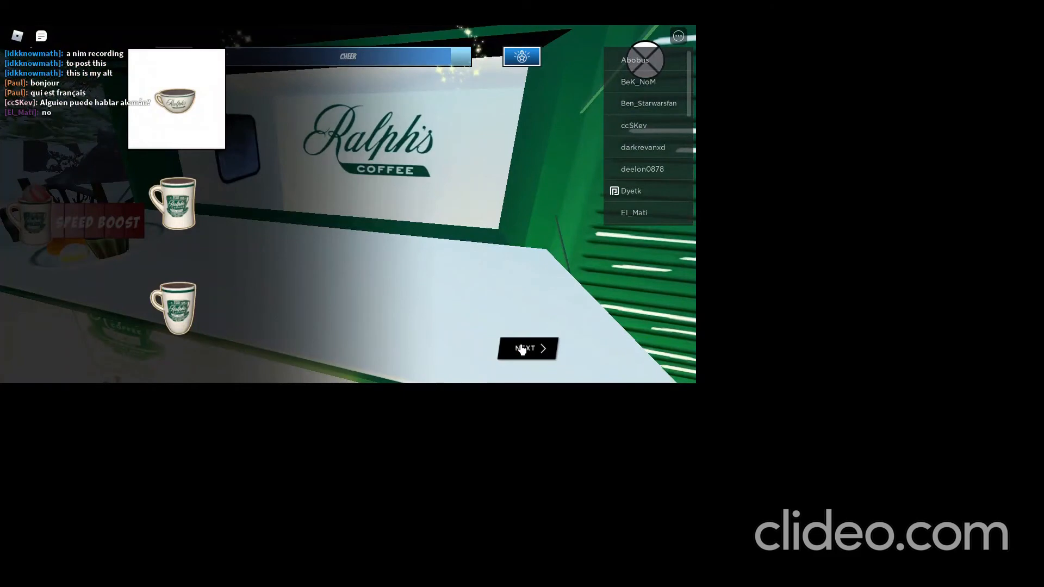
left_click(527, 348)
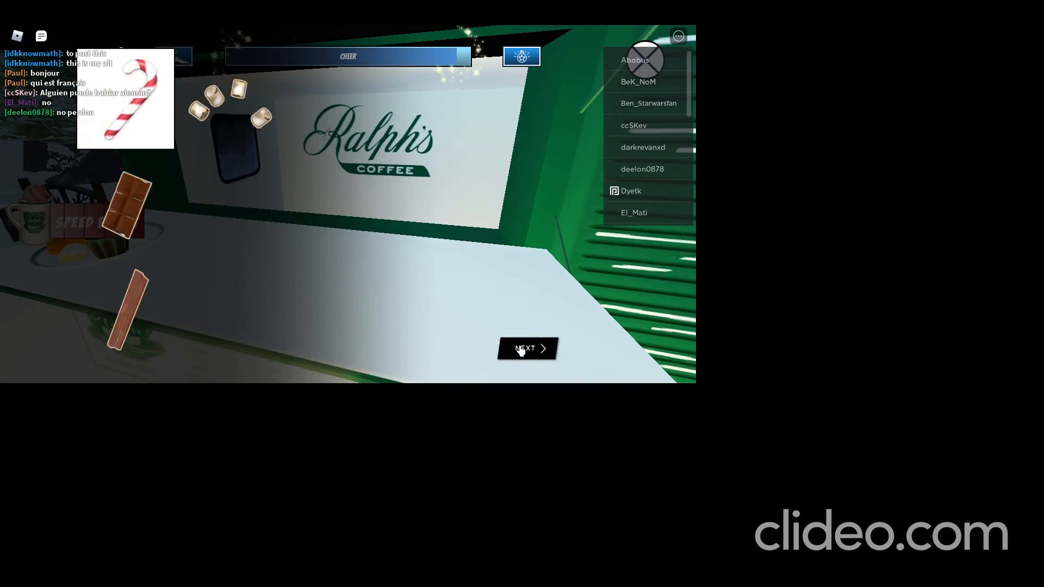
left_click(526, 348)
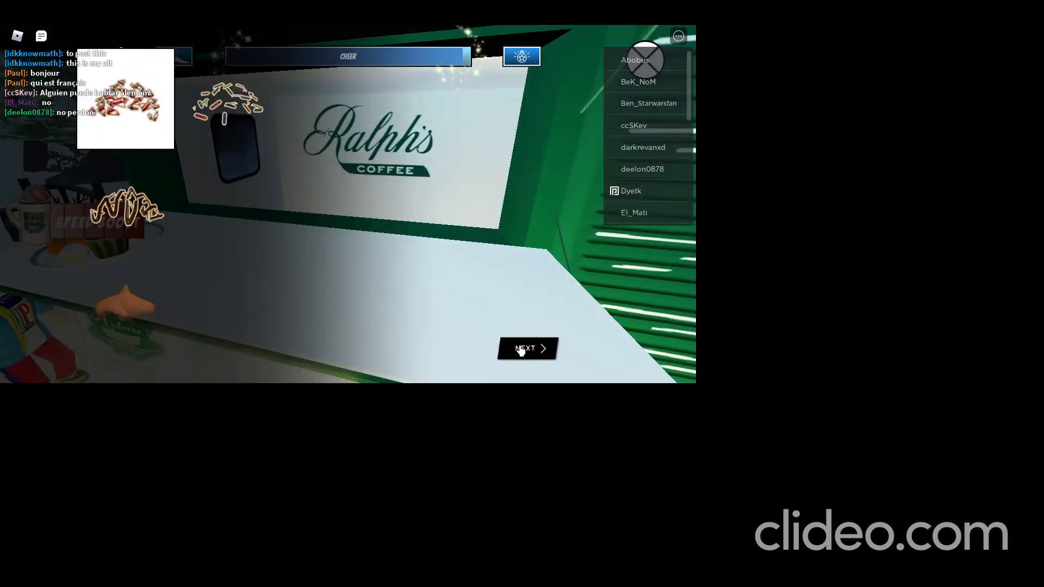
left_click(526, 348)
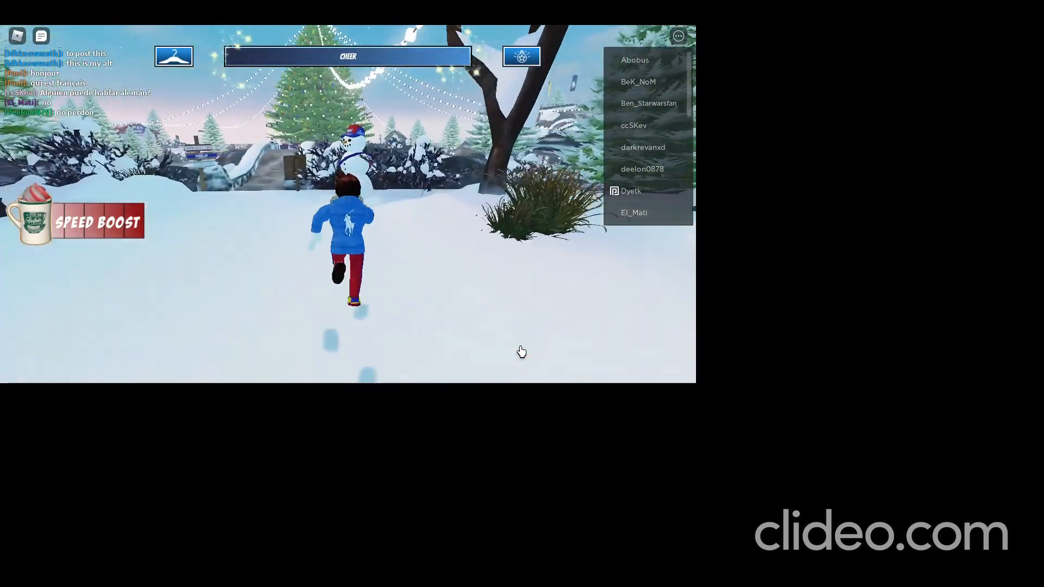
mouse_move(521, 351)
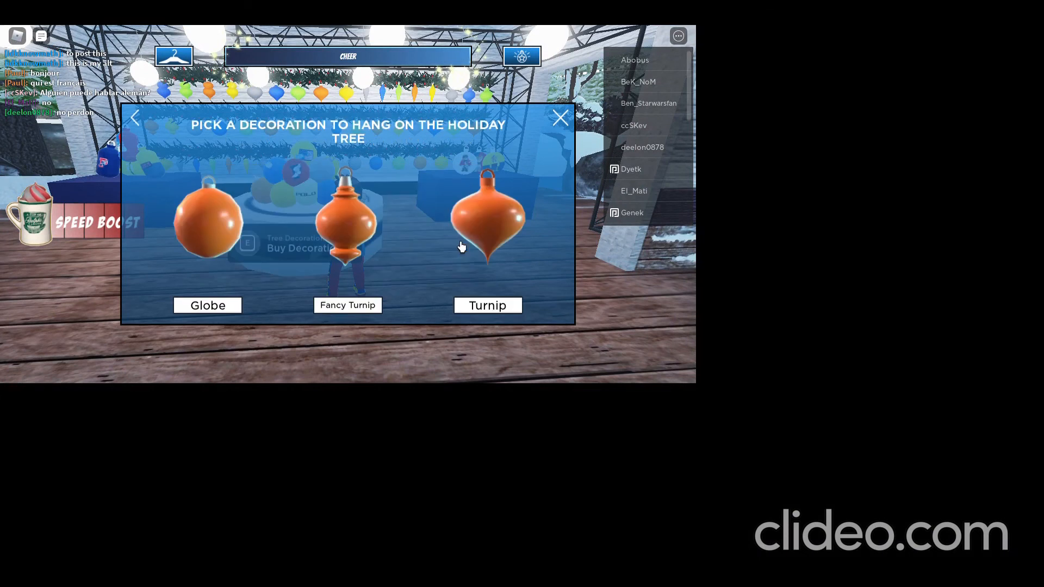
mouse_move(305, 335)
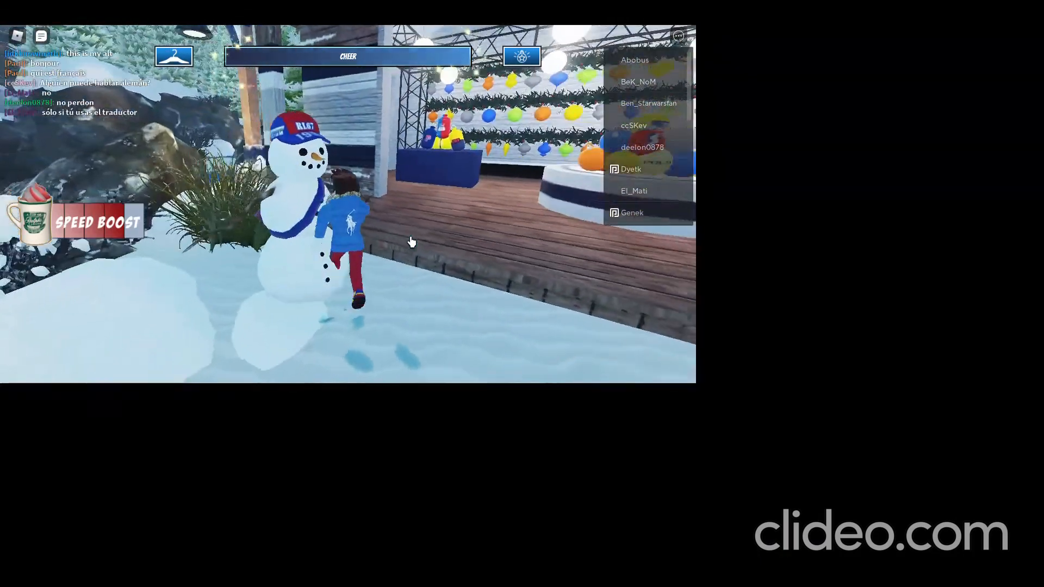
Step: Choose an orange ornament with Navy & Yellow Footprints, attempt the exchange at 99% Cheer, then return and close the dialog
left_click(348, 55)
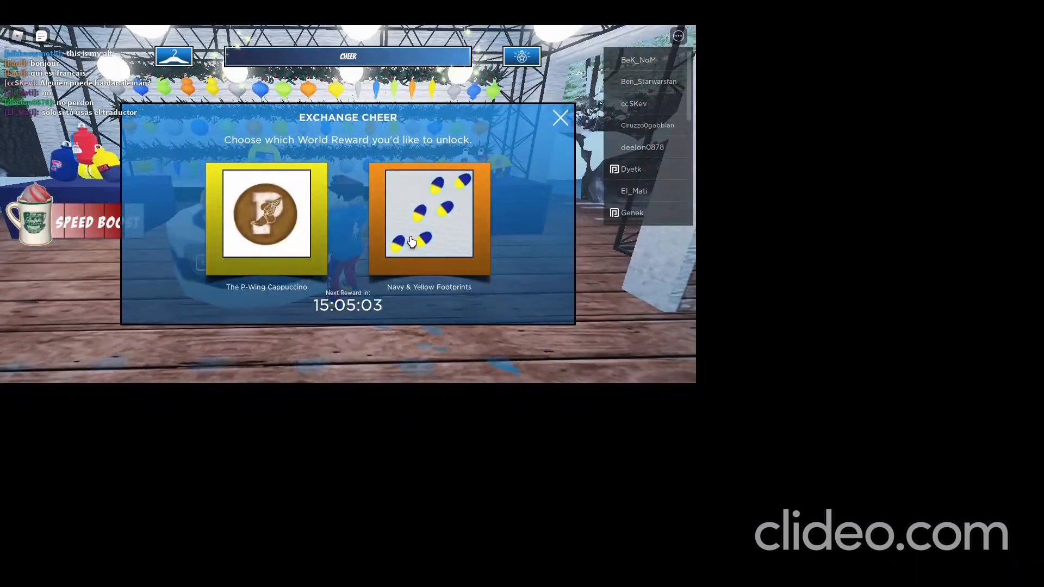
left_click(429, 213)
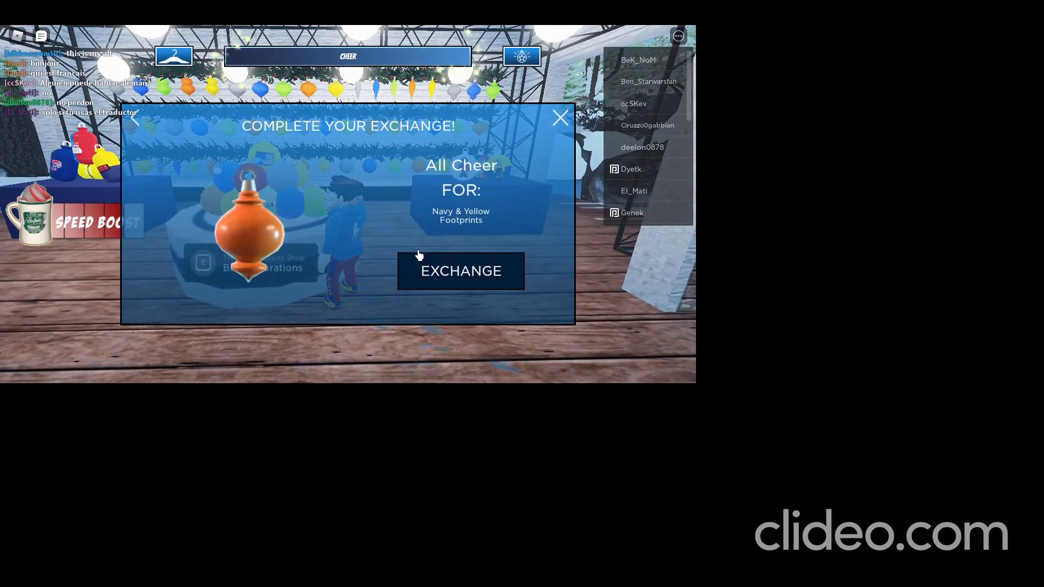
left_click(461, 271)
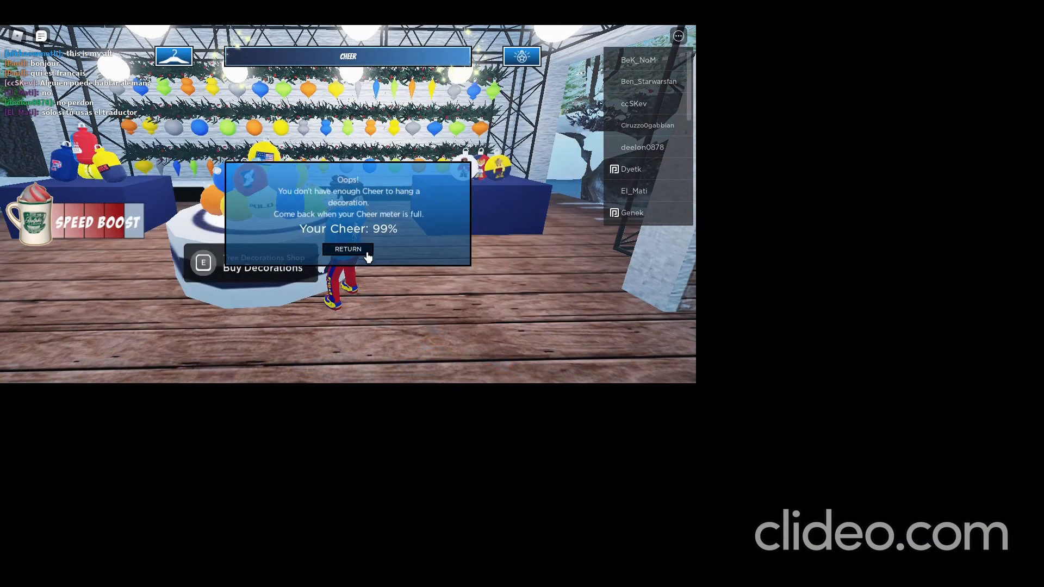
left_click(347, 249)
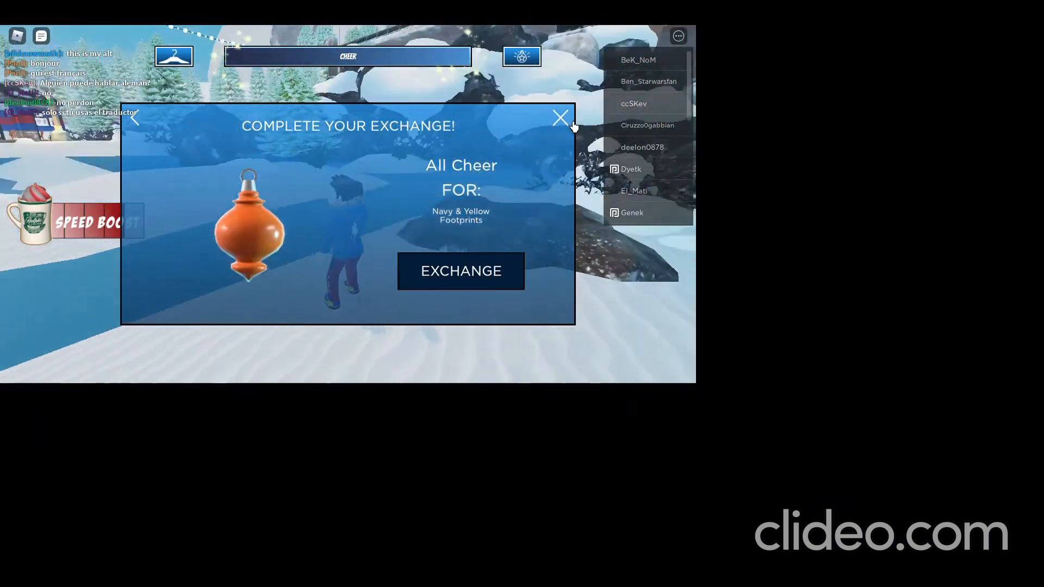
left_click(561, 118)
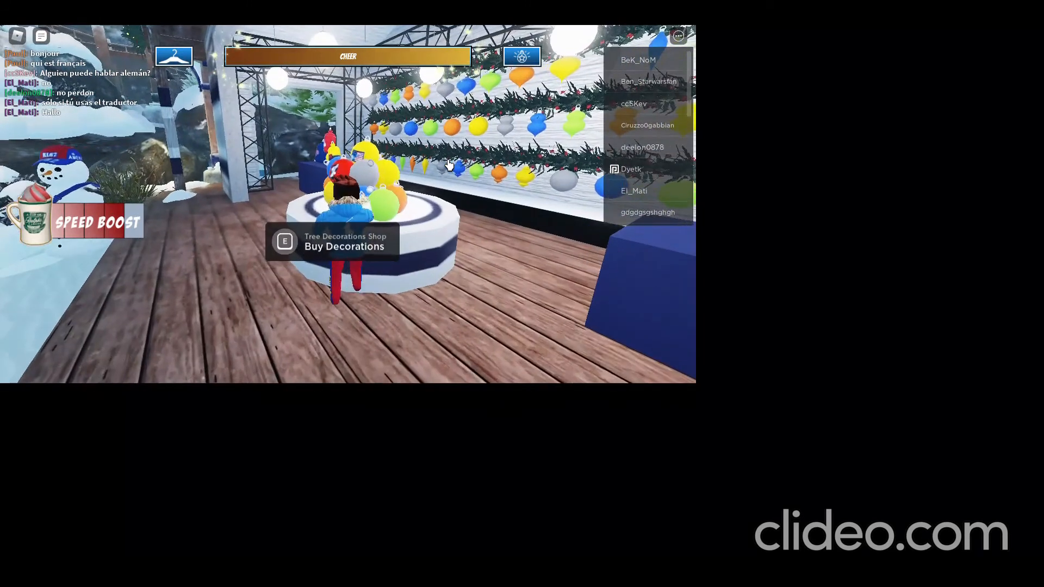
Step: Exchange full Cheer for the ornament at the Tree Decorations Shop and hang it on the holiday tree
key("e")
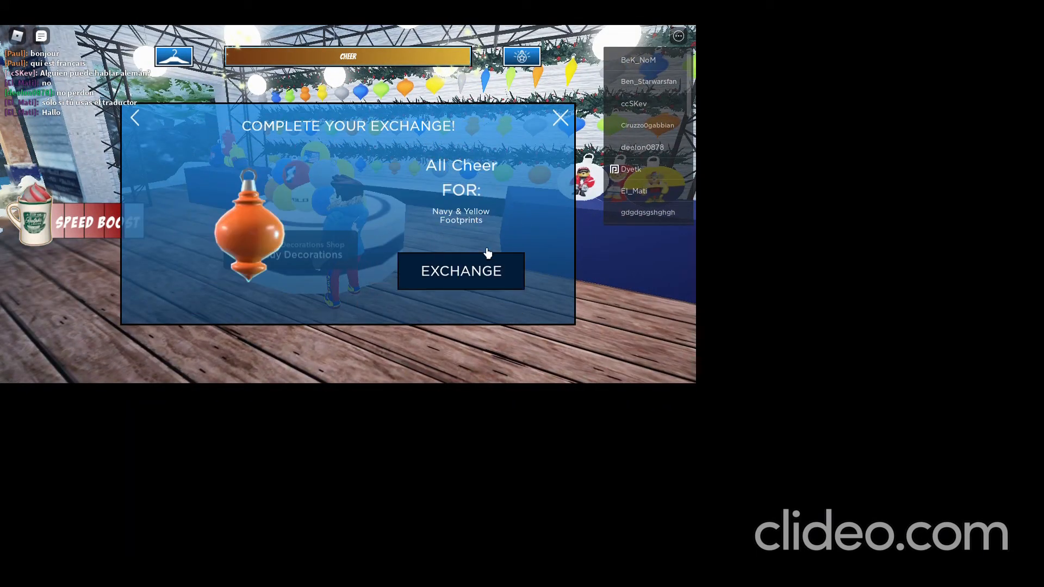
left_click(461, 271)
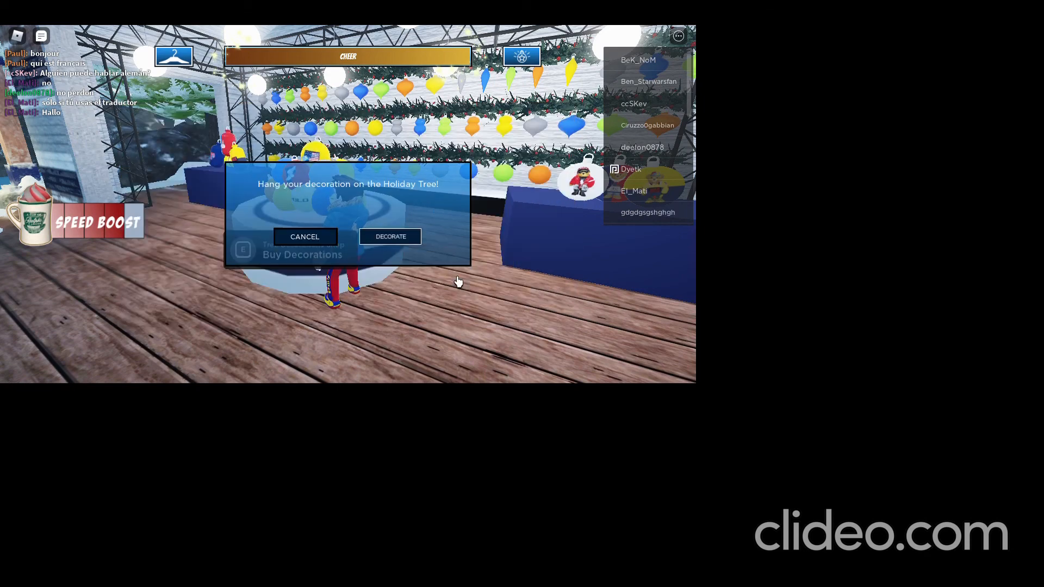
left_click(304, 236)
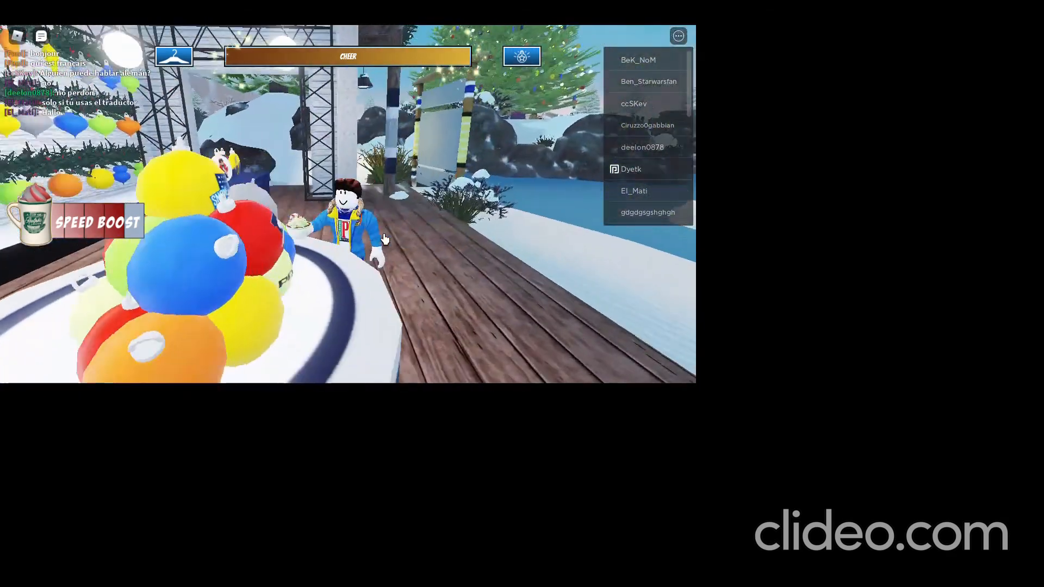
left_click(348, 56)
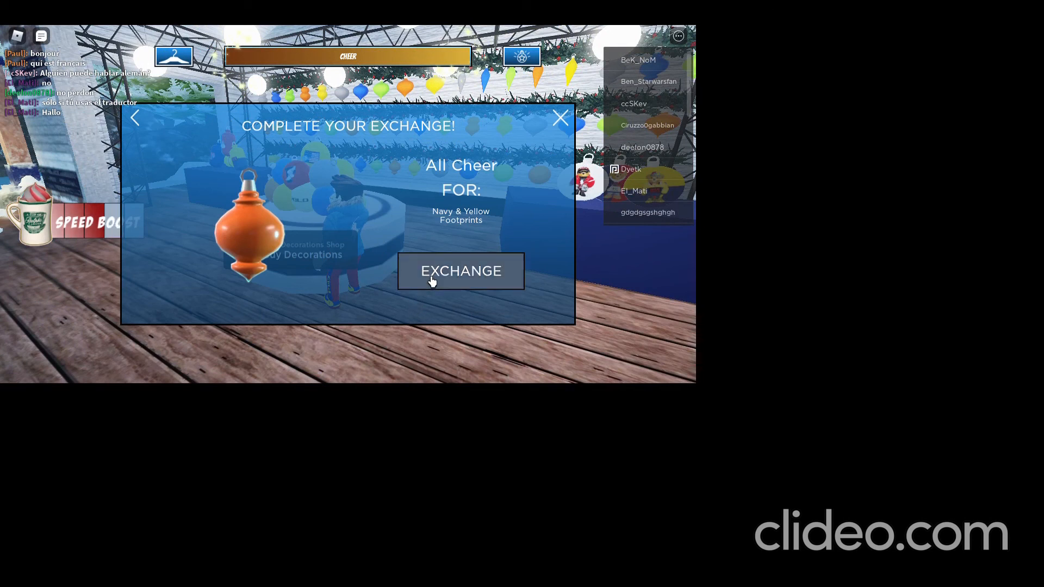
left_click(460, 271)
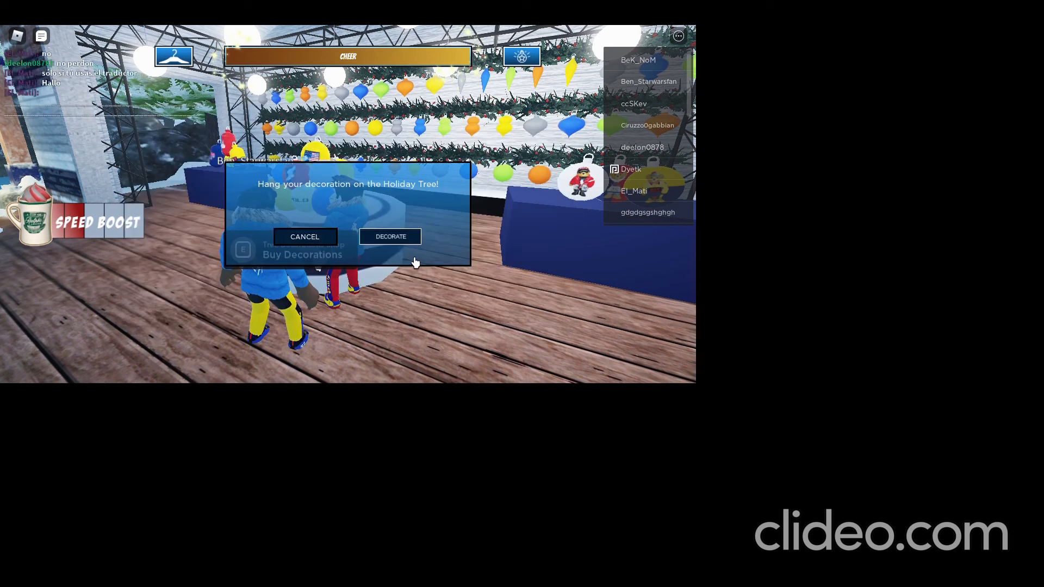
left_click(390, 236)
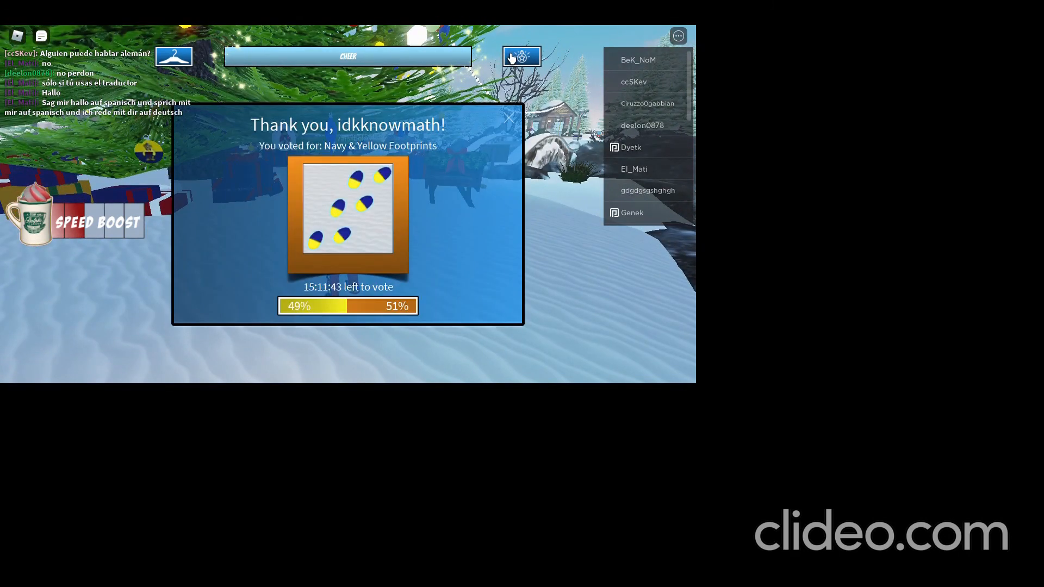
Step: Close the voting thank-you message and review the Rewards Card with its first slot filled
left_click(509, 116)
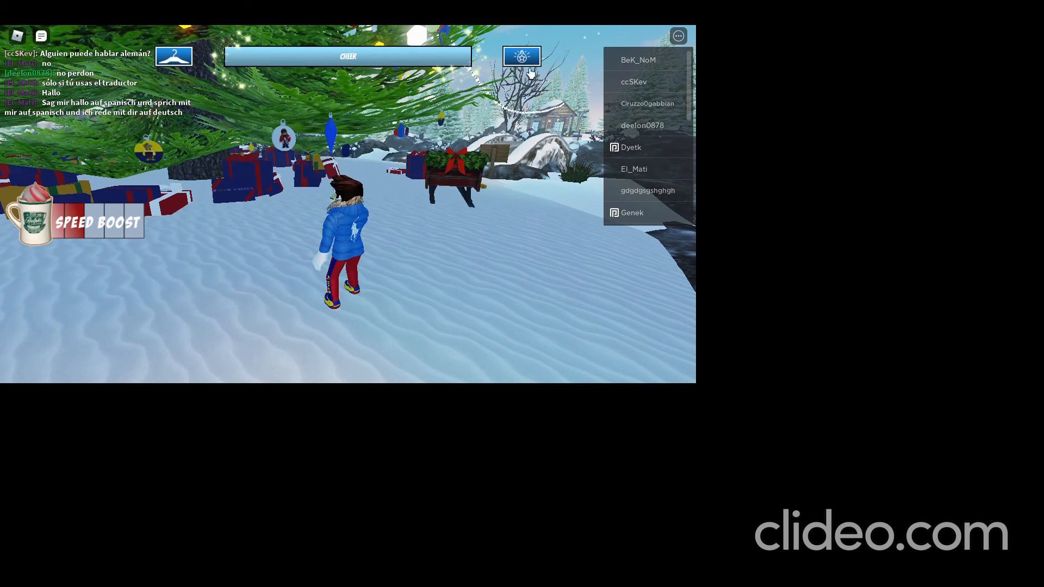
left_click(521, 56)
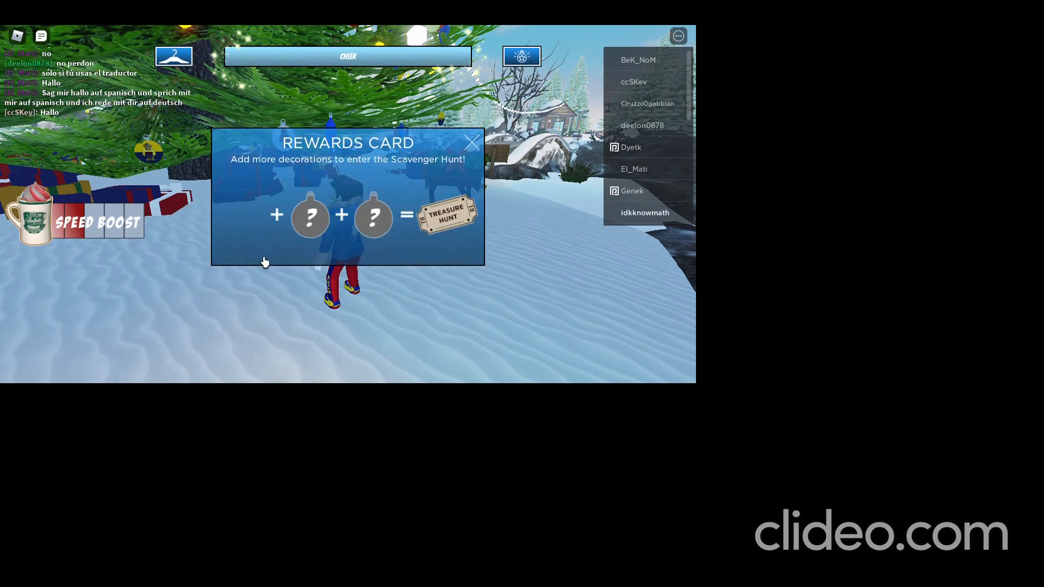
left_click(247, 216)
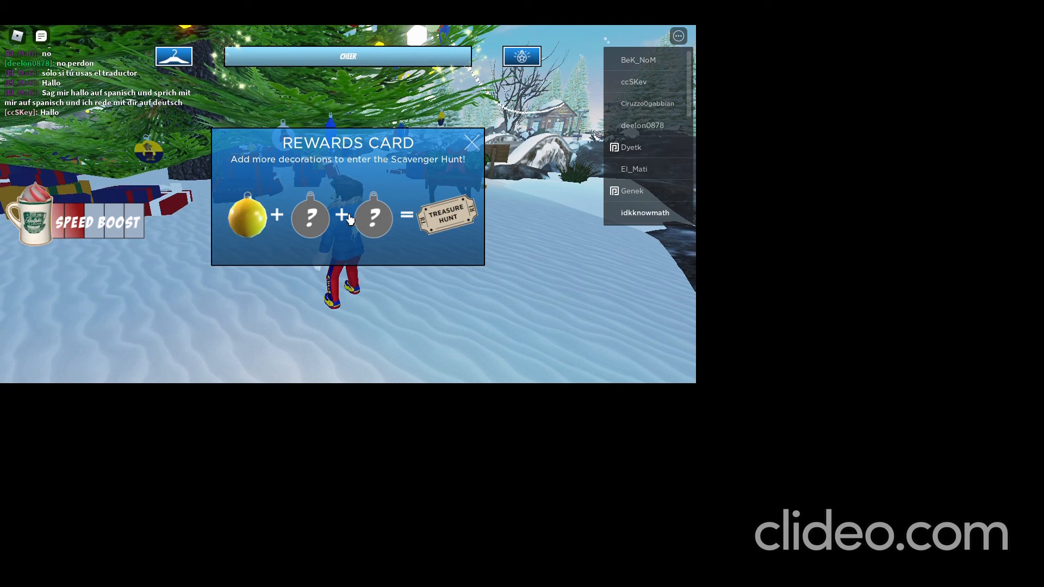
left_click(472, 142)
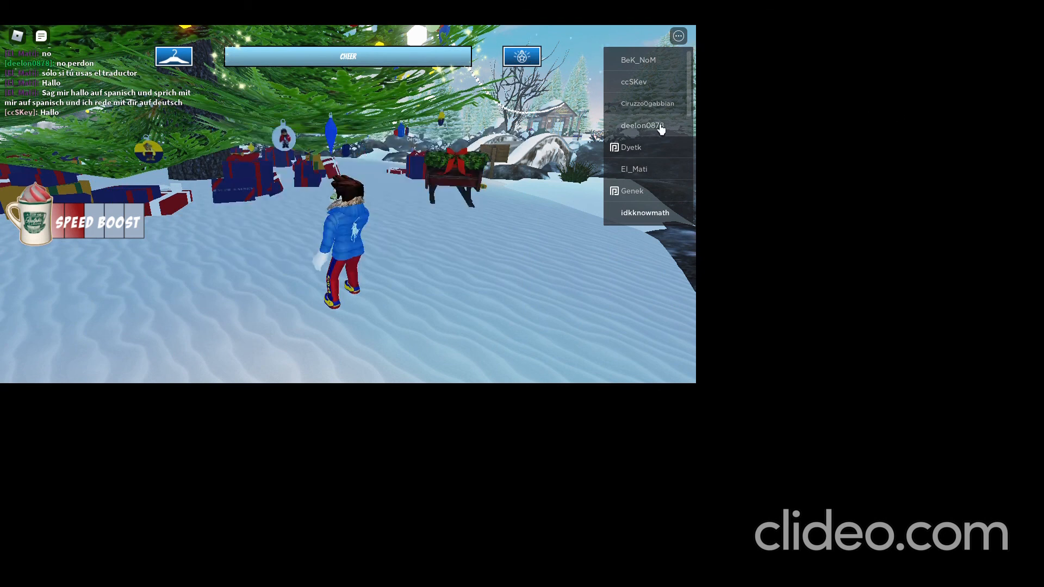
mouse_move(988, 126)
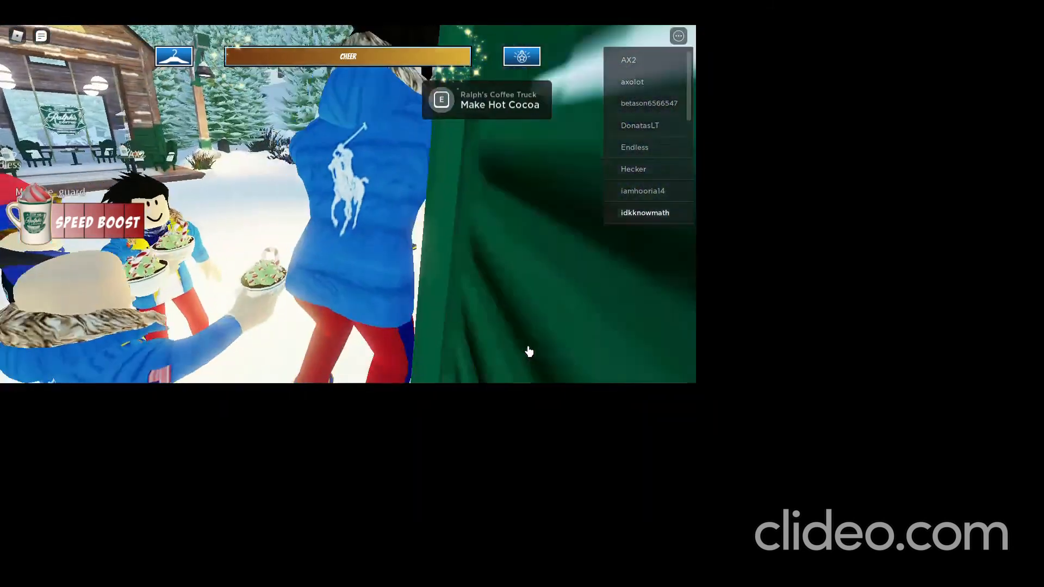
Step: Refill Cheer at the cocoa truck, then pick the Droplet ornament from the tree decorations shop
key("Escape")
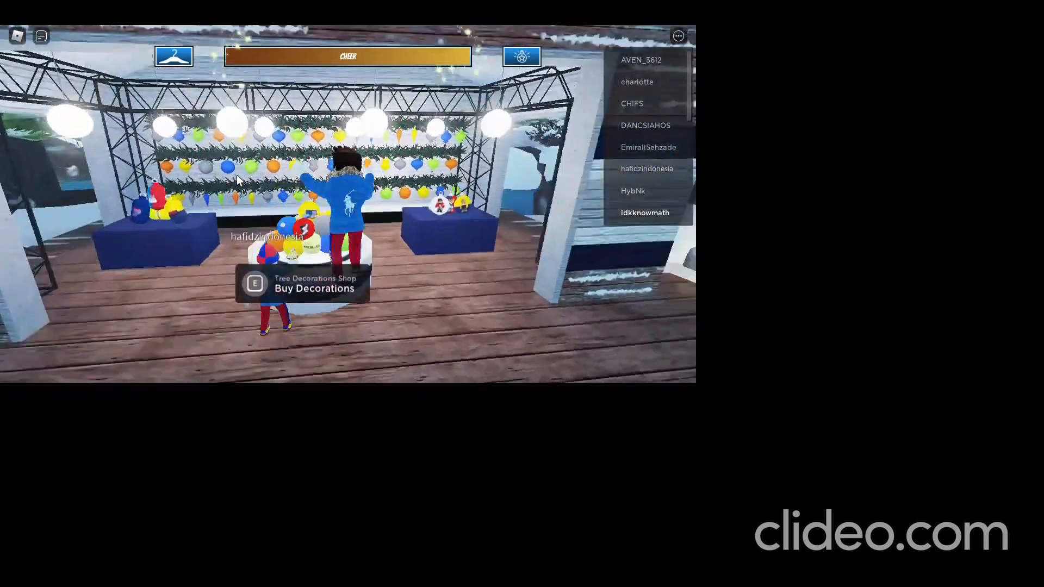
left_click(521, 56)
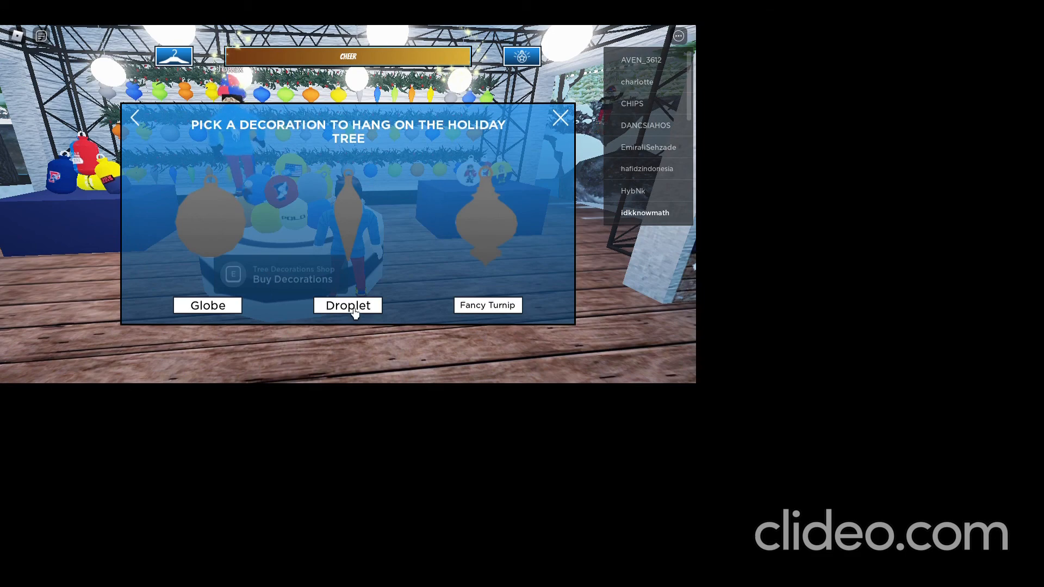
left_click(347, 304)
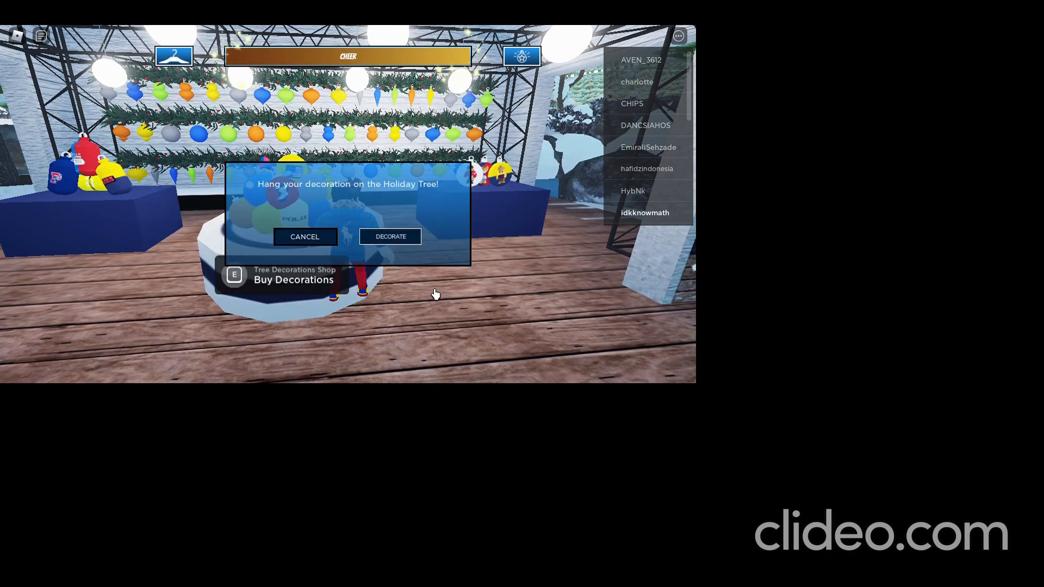
left_click(305, 236)
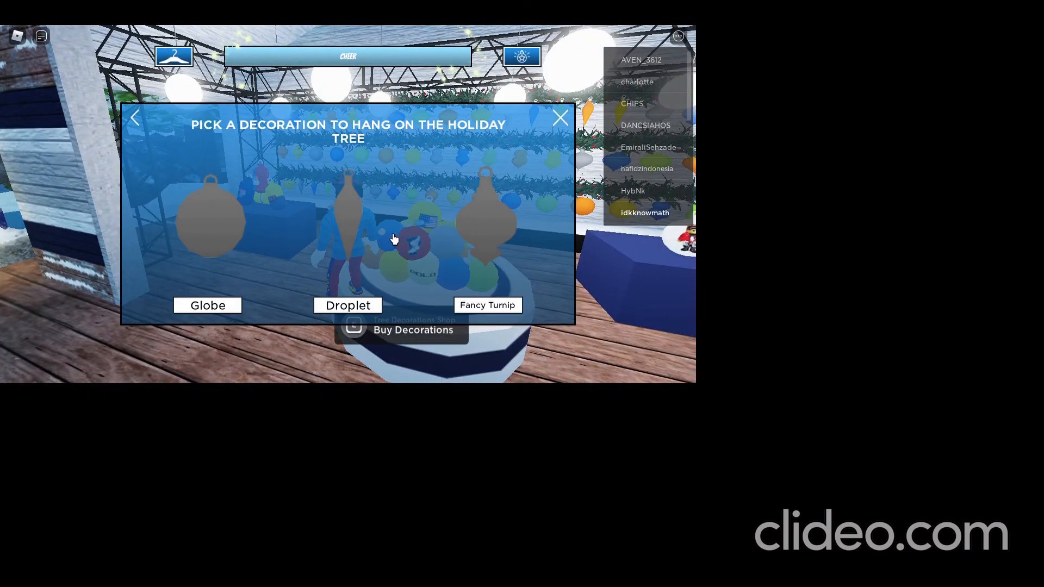
left_click(348, 305)
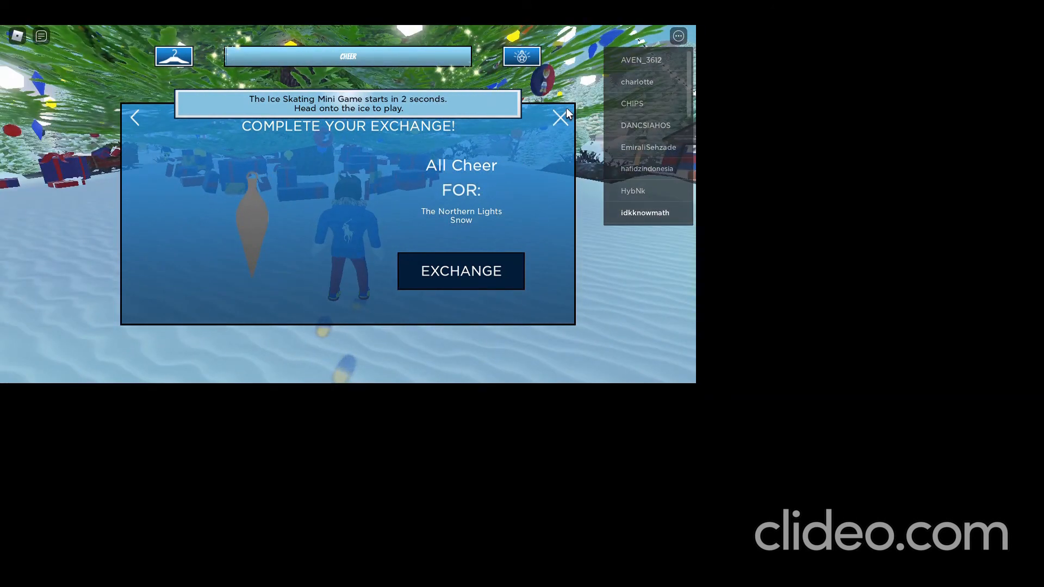
Step: Confirm the Droplet exchange and dismiss the rewards card that unlocks a Scavenger Hunt ticket
left_click(559, 117)
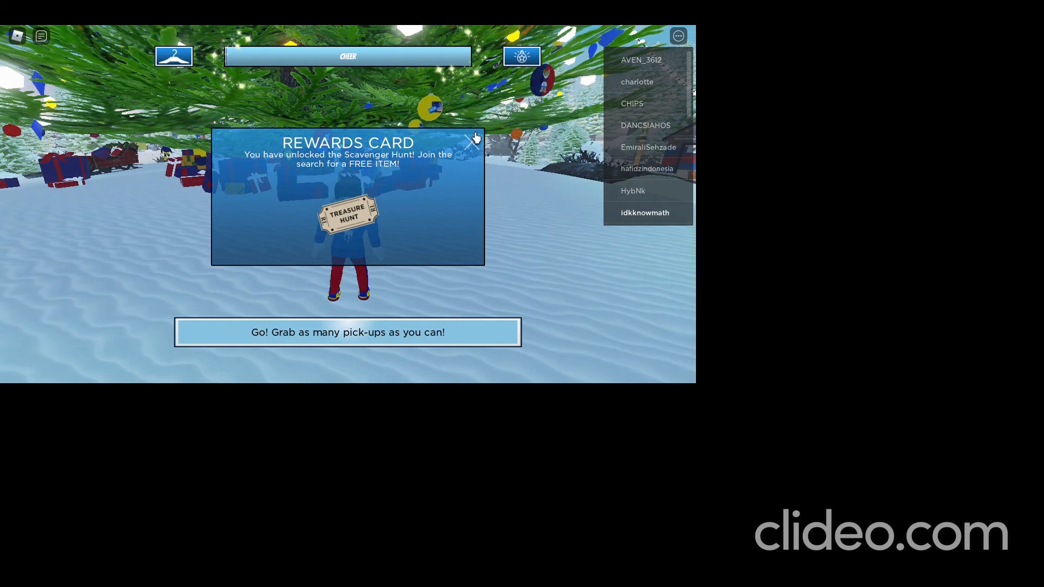
left_click(474, 138)
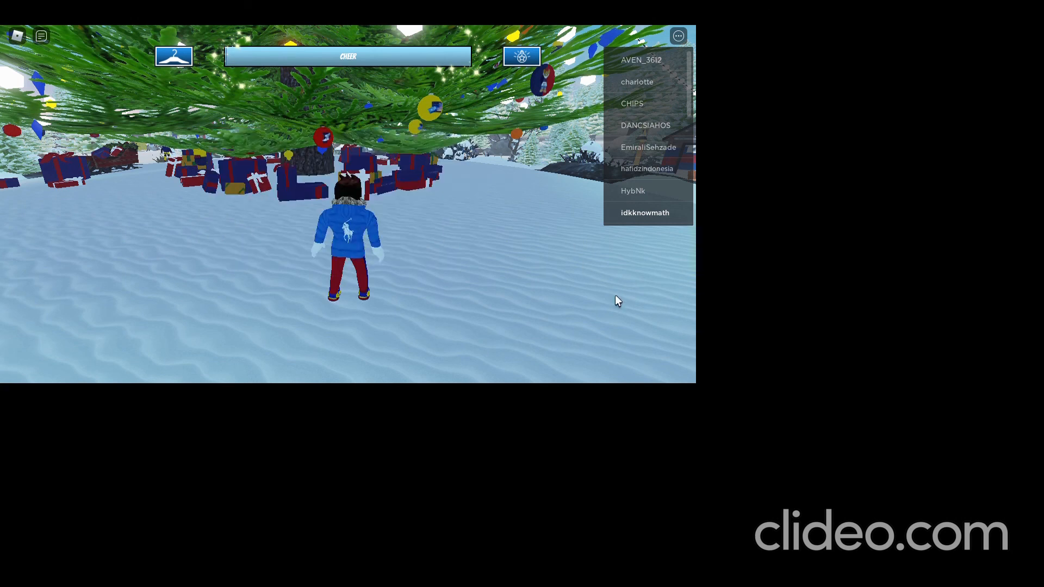
mouse_move(452, 62)
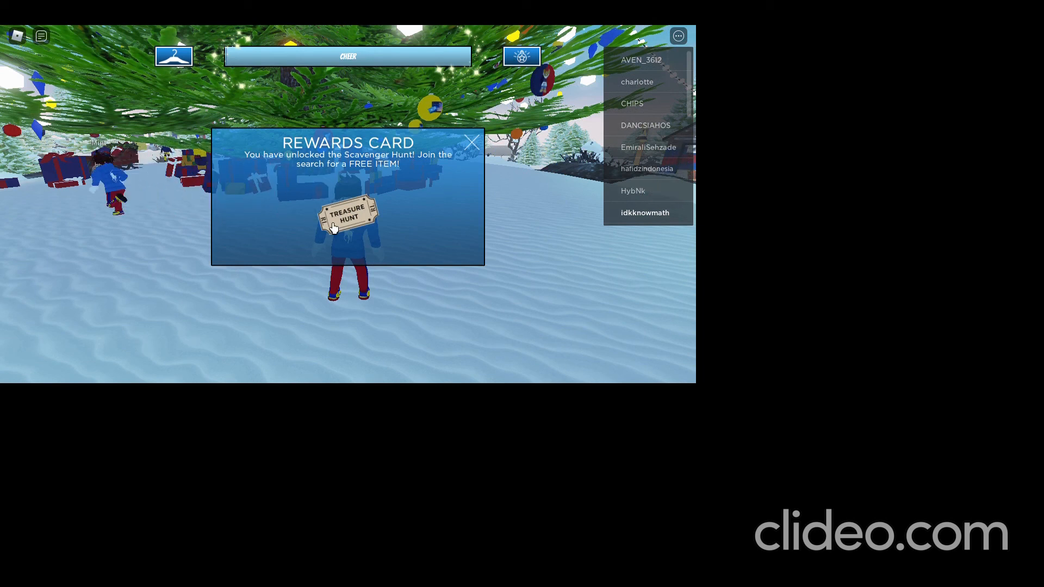
mouse_move(317, 138)
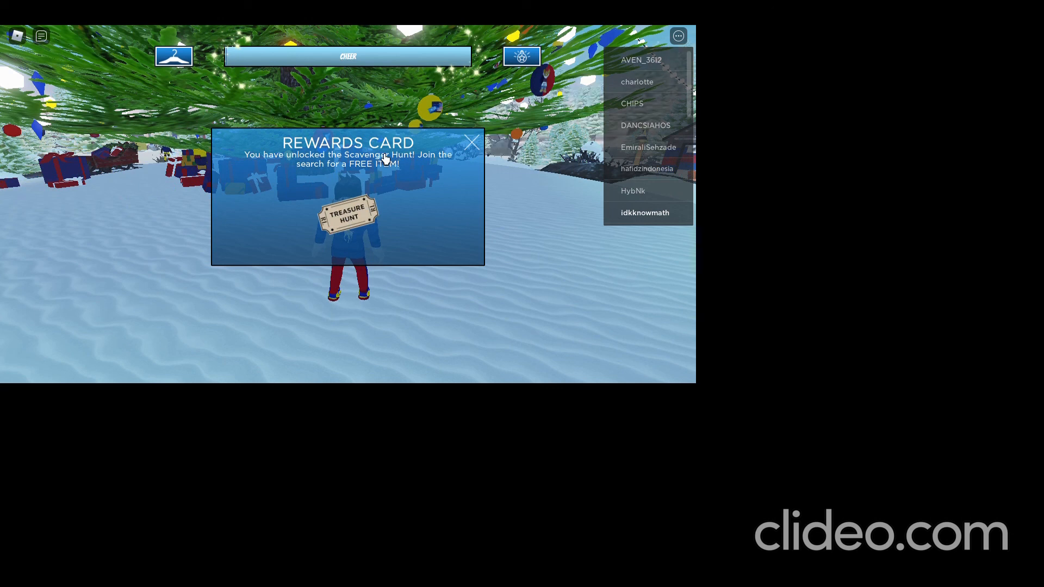
mouse_move(436, 253)
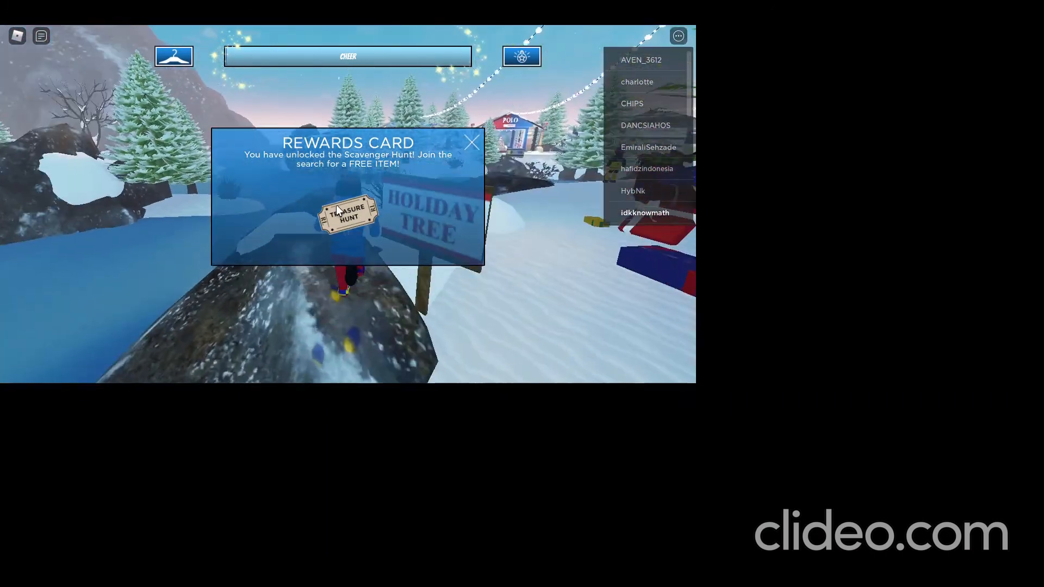
Step: Keep the Treasure Hunt card showing while collecting gift boxes up to six of seven found
left_click(471, 142)
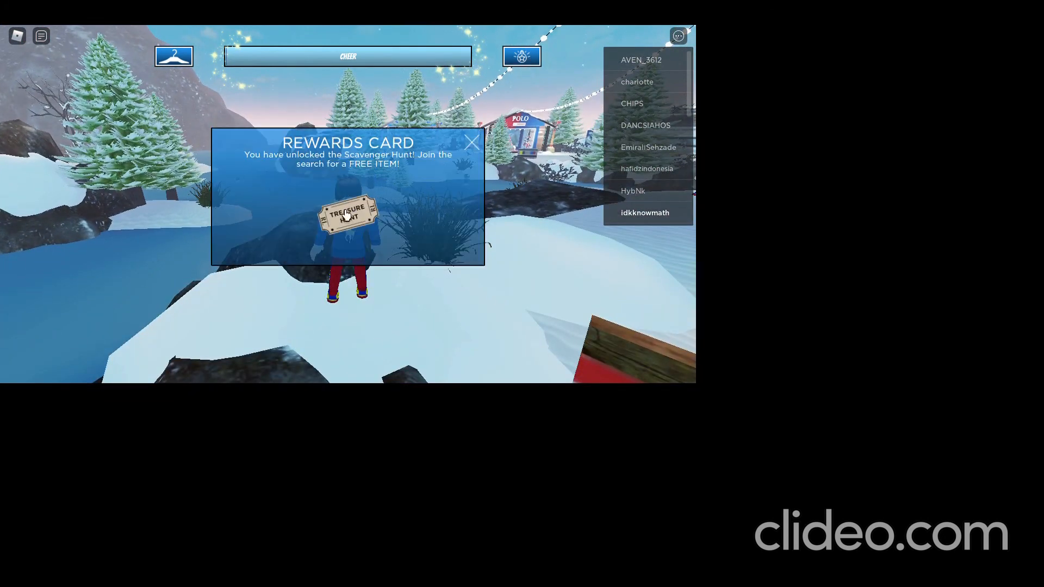
left_click(471, 142)
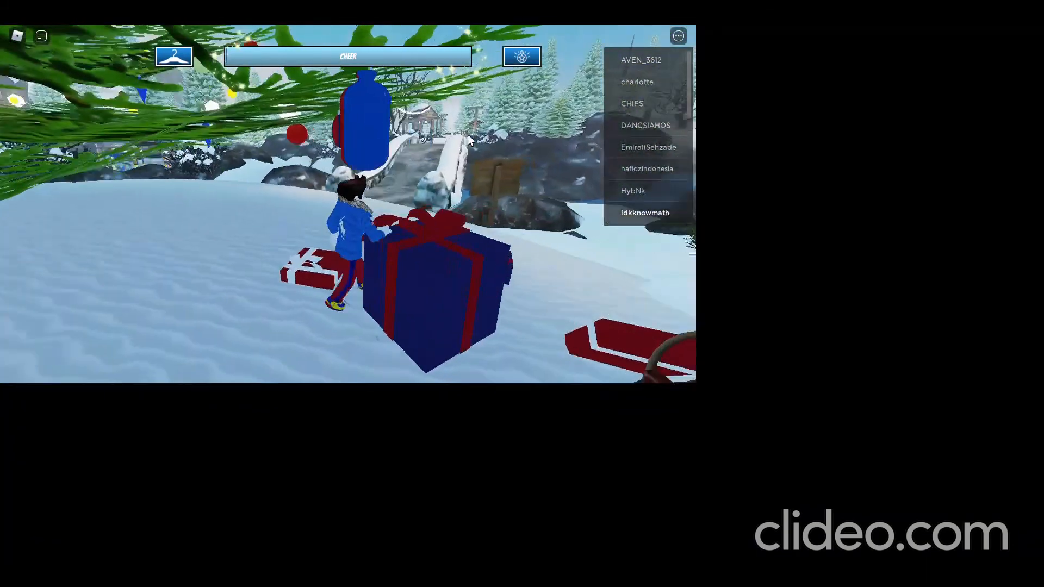
left_click(520, 55)
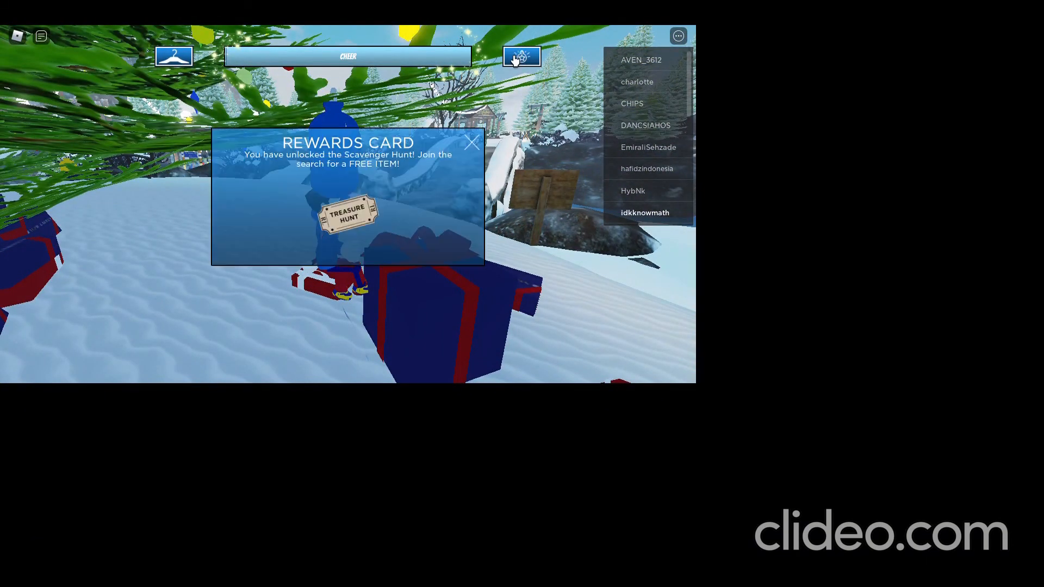
mouse_move(452, 109)
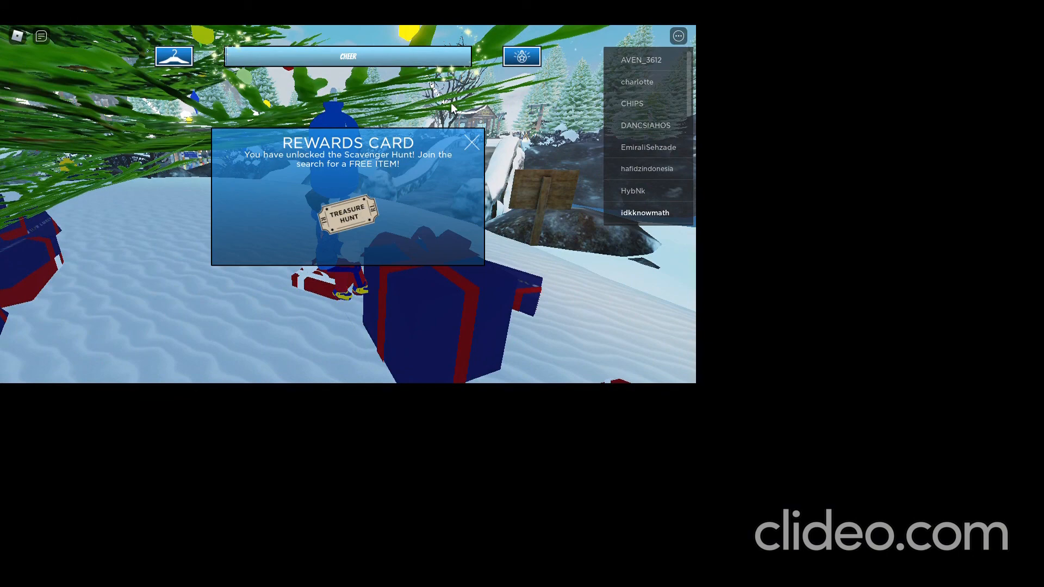
left_click(472, 142)
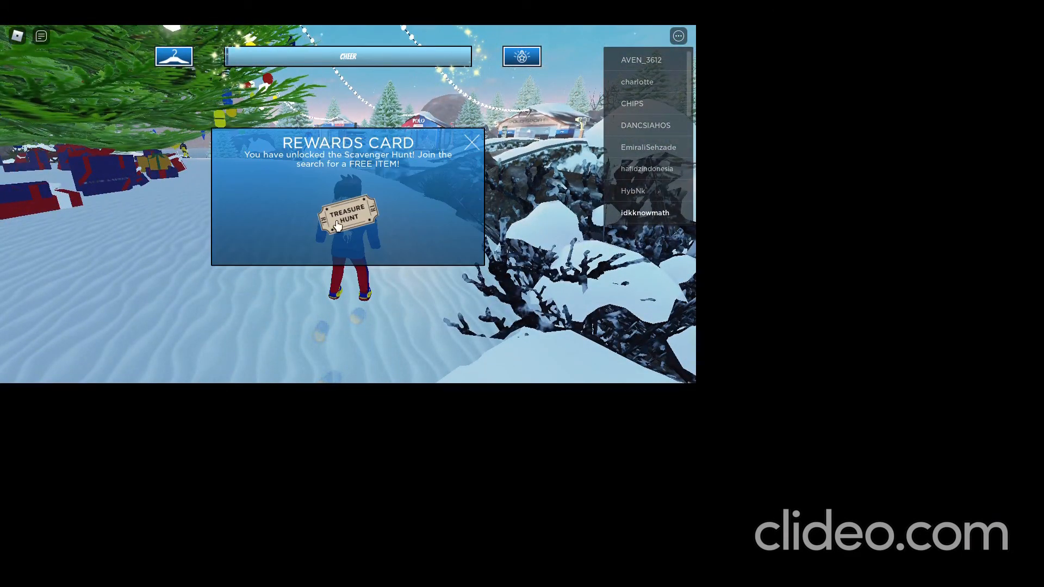
mouse_move(636, 353)
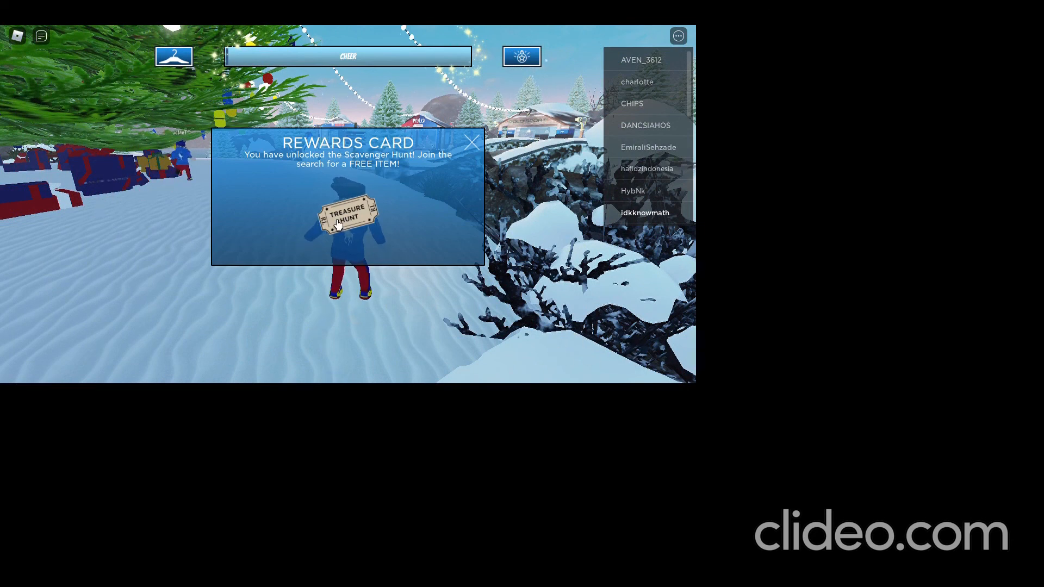
left_click(472, 142)
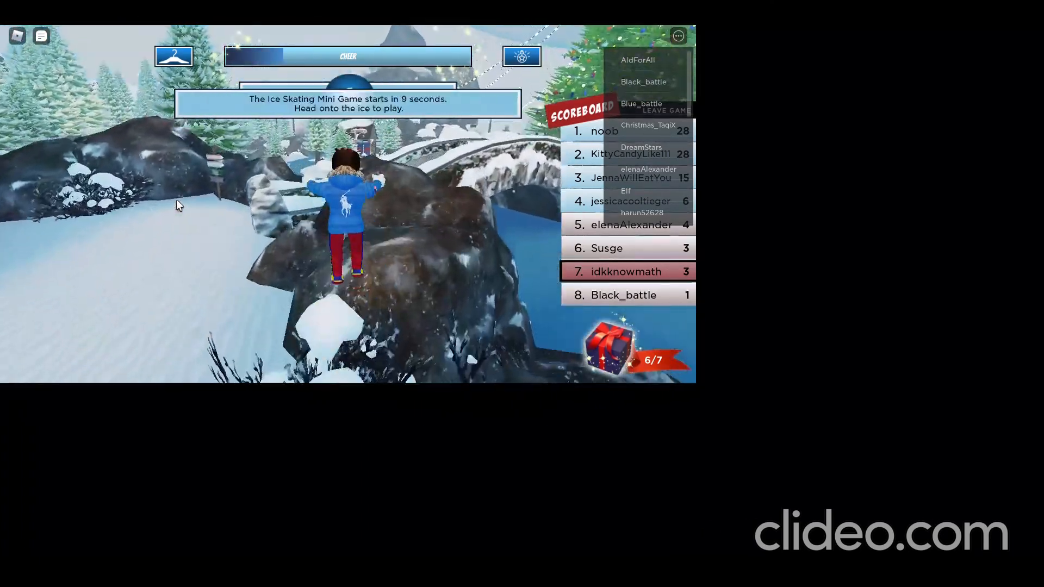
Step: Walk forward to pick up the seventh gift box, revealing the Black Pilot Shield Sunglasses
key("w")
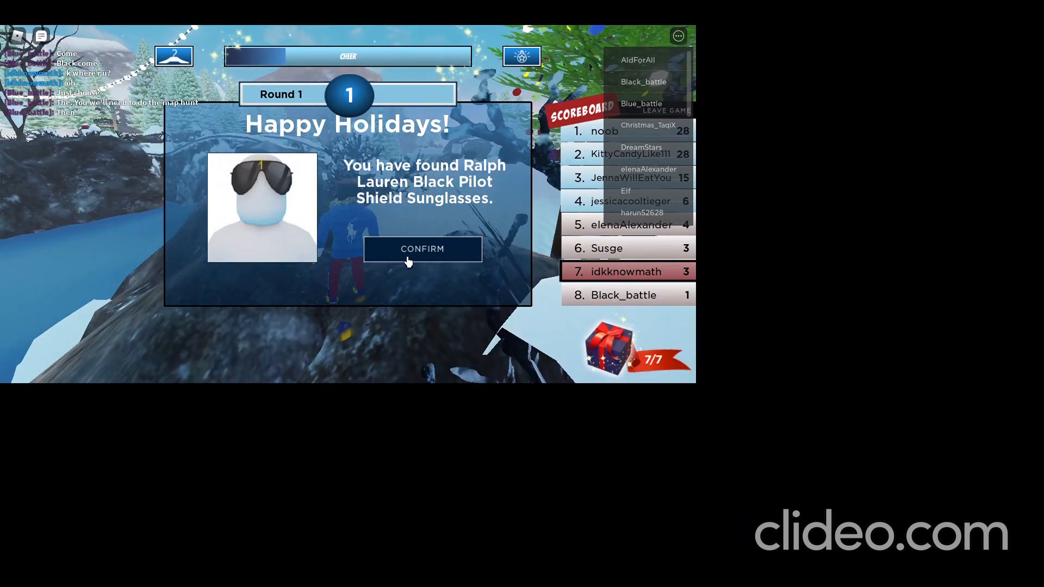
mouse_move(263, 214)
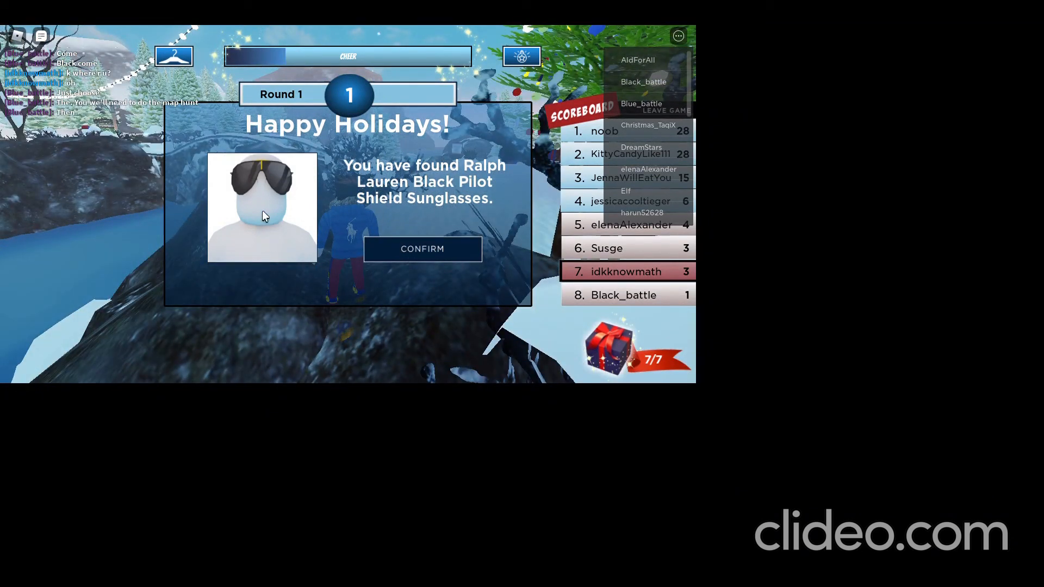
Step: Confirm the Pilot Shield sunglasses claim and view them on the roblox.com/my/avatar page
left_click(422, 249)
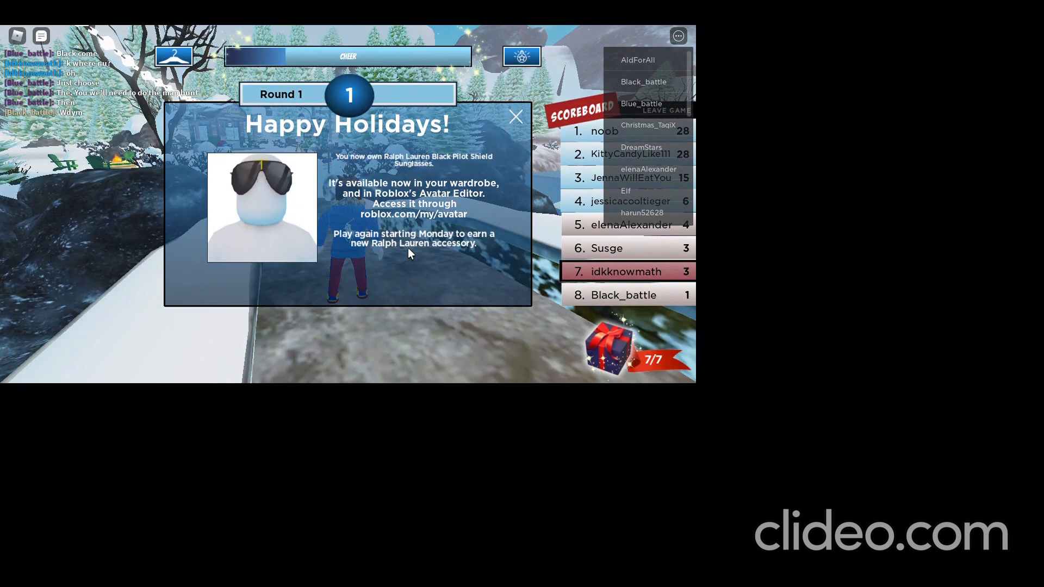
mouse_move(467, 214)
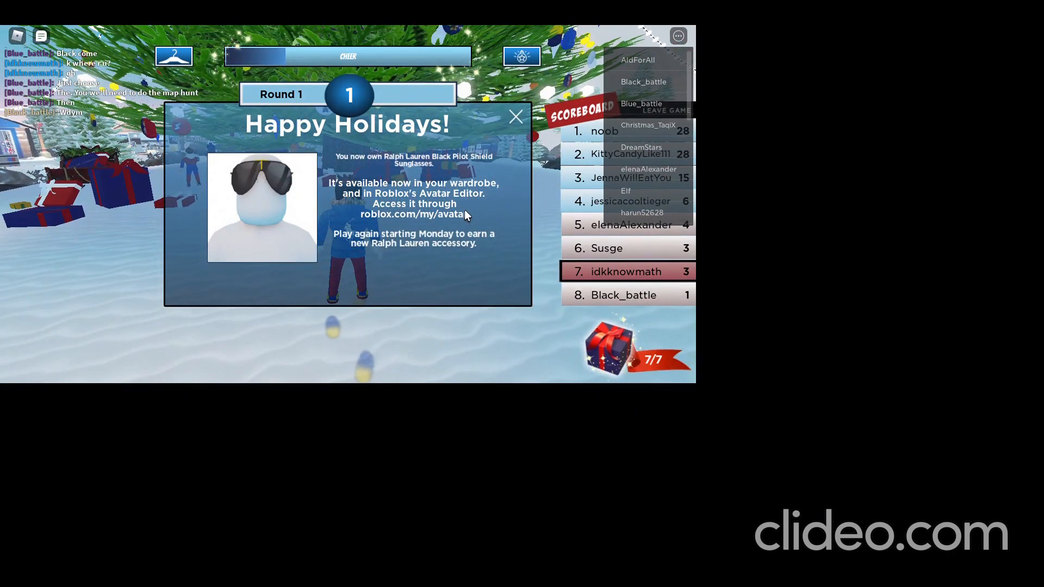
left_click(516, 117)
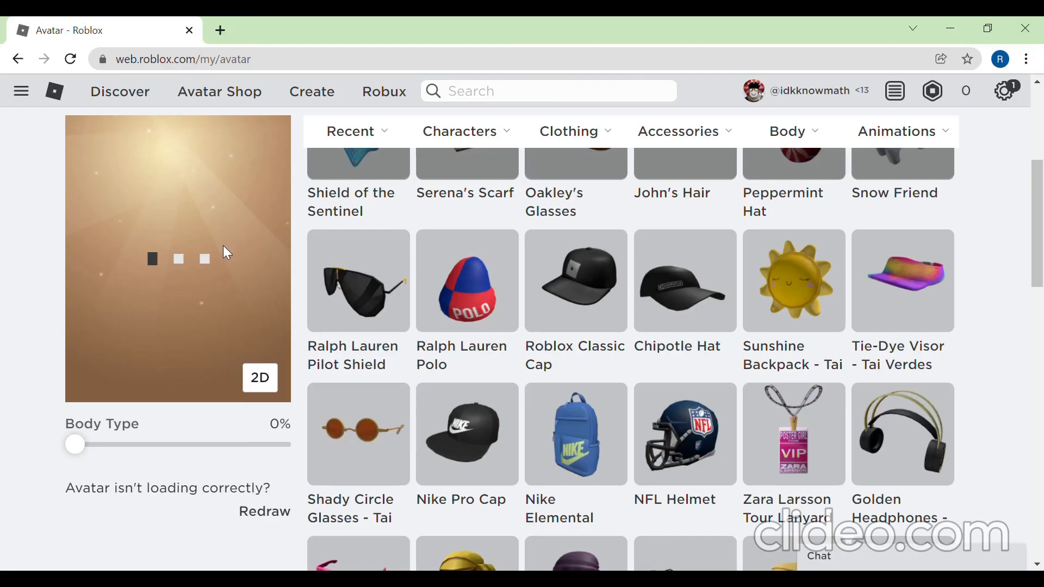
mouse_move(219, 92)
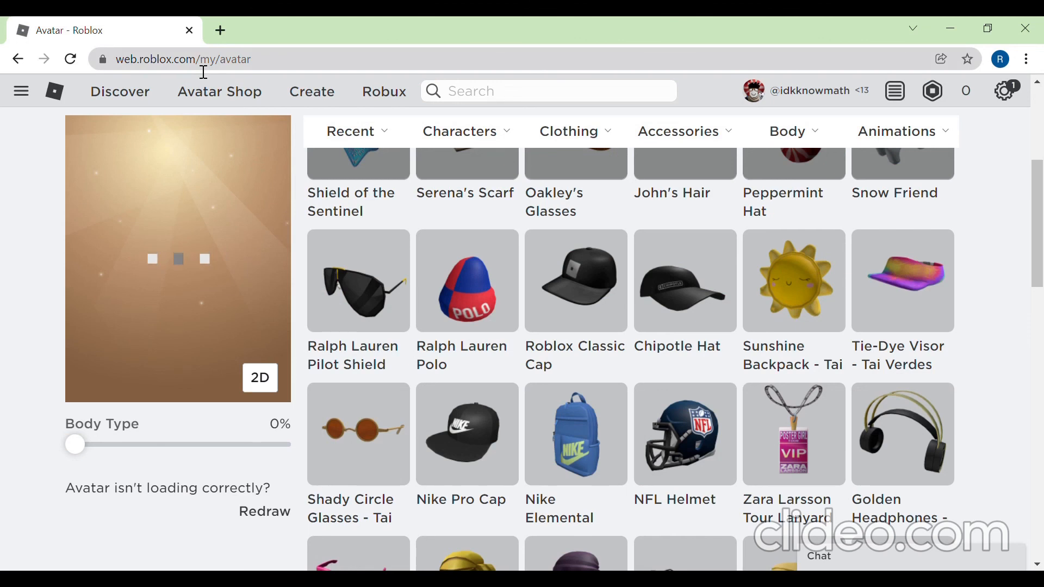
mouse_move(437, 279)
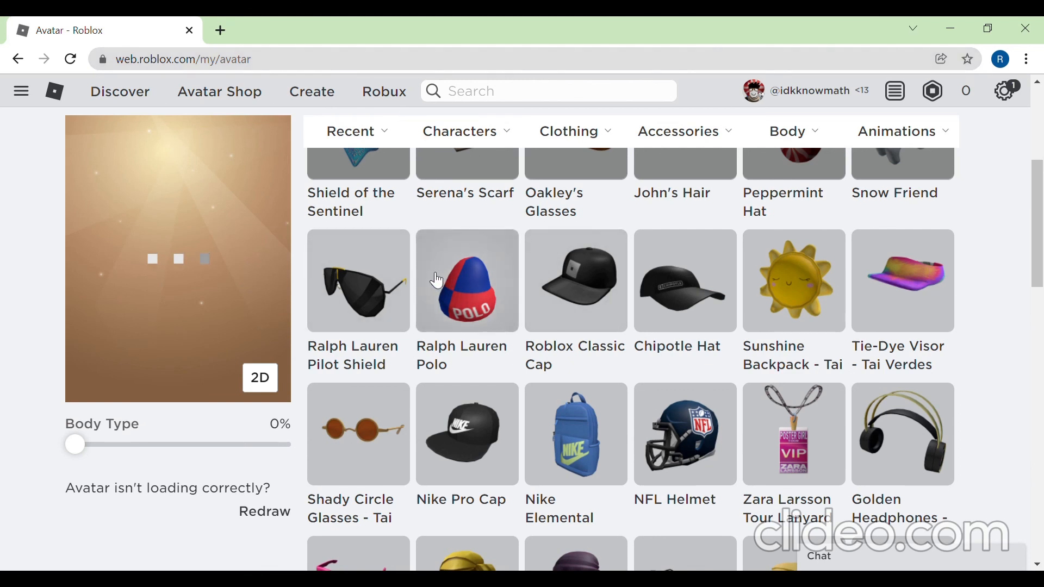
mouse_move(319, 326)
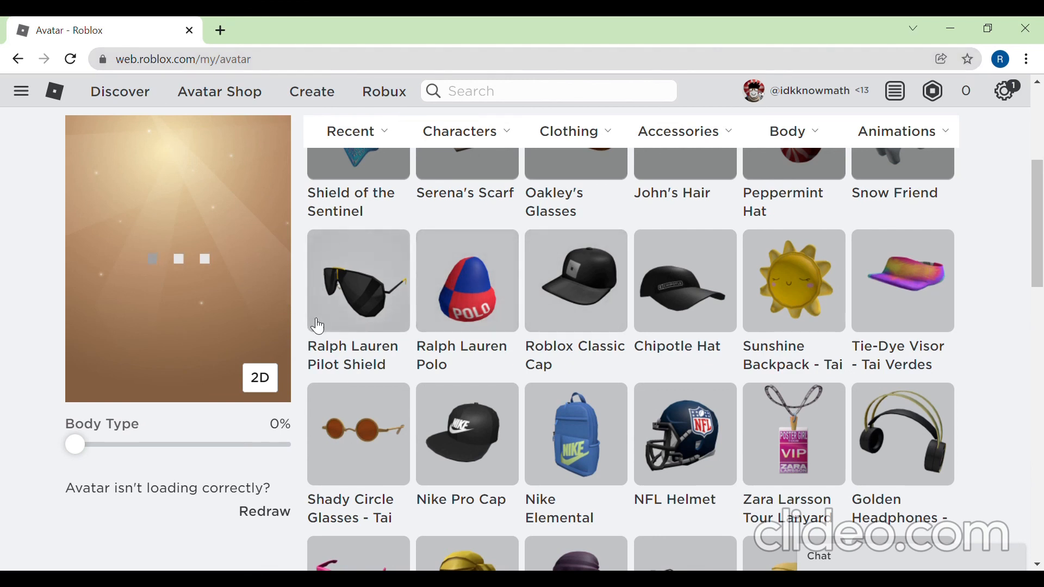
mouse_move(373, 307)
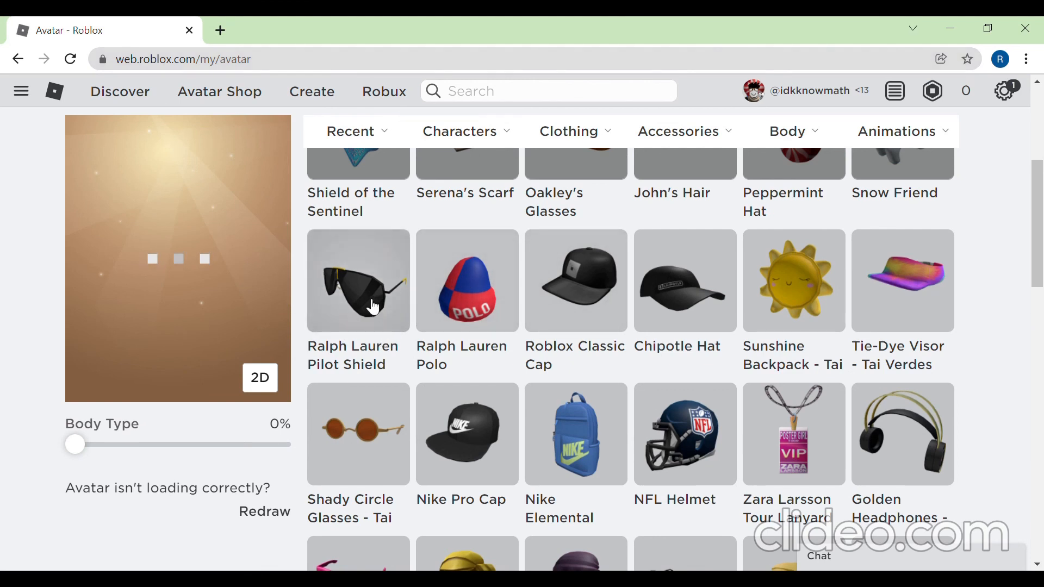
mouse_move(552, 287)
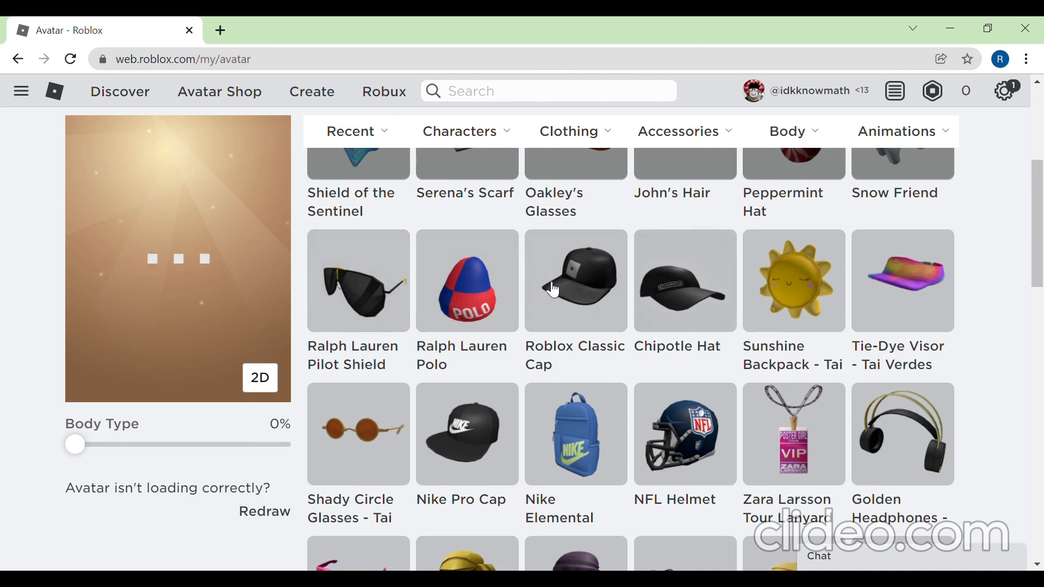
mouse_move(686, 23)
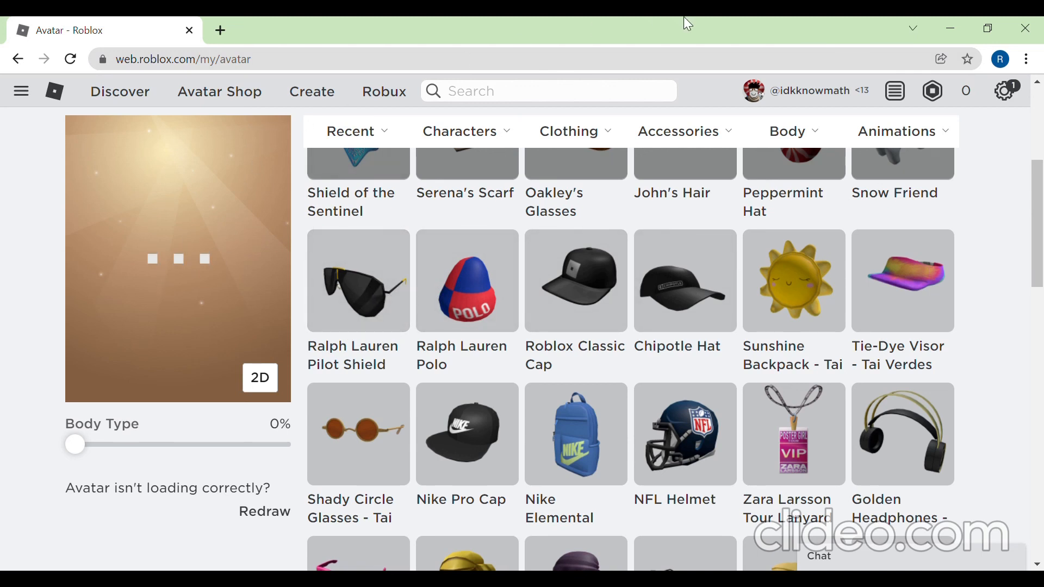